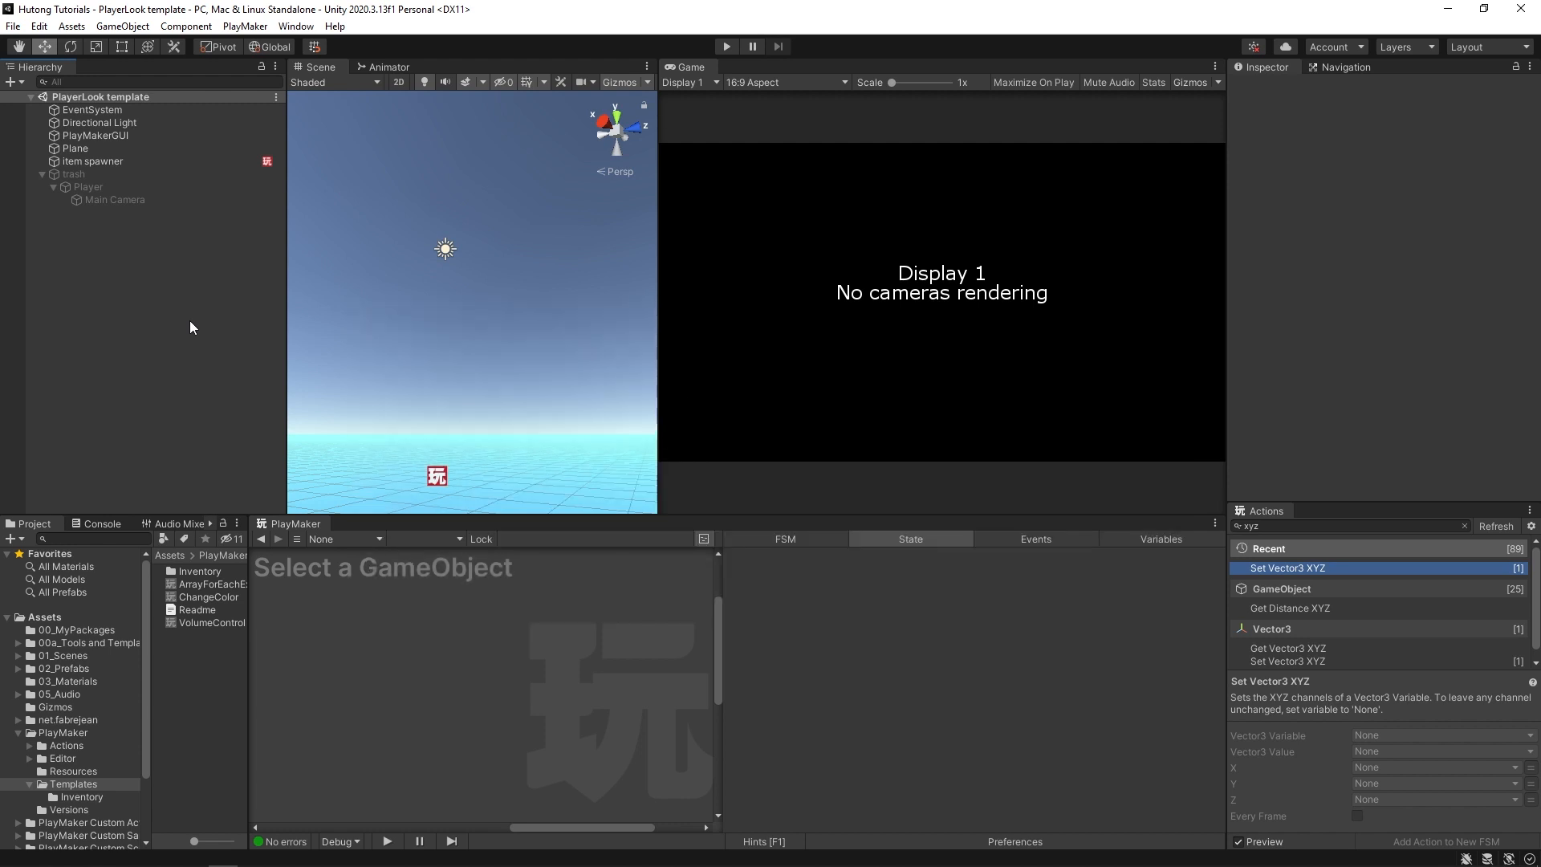
- Create a 3D capsule from the Hierarchy context menu and name it Player
right_click(192, 328)
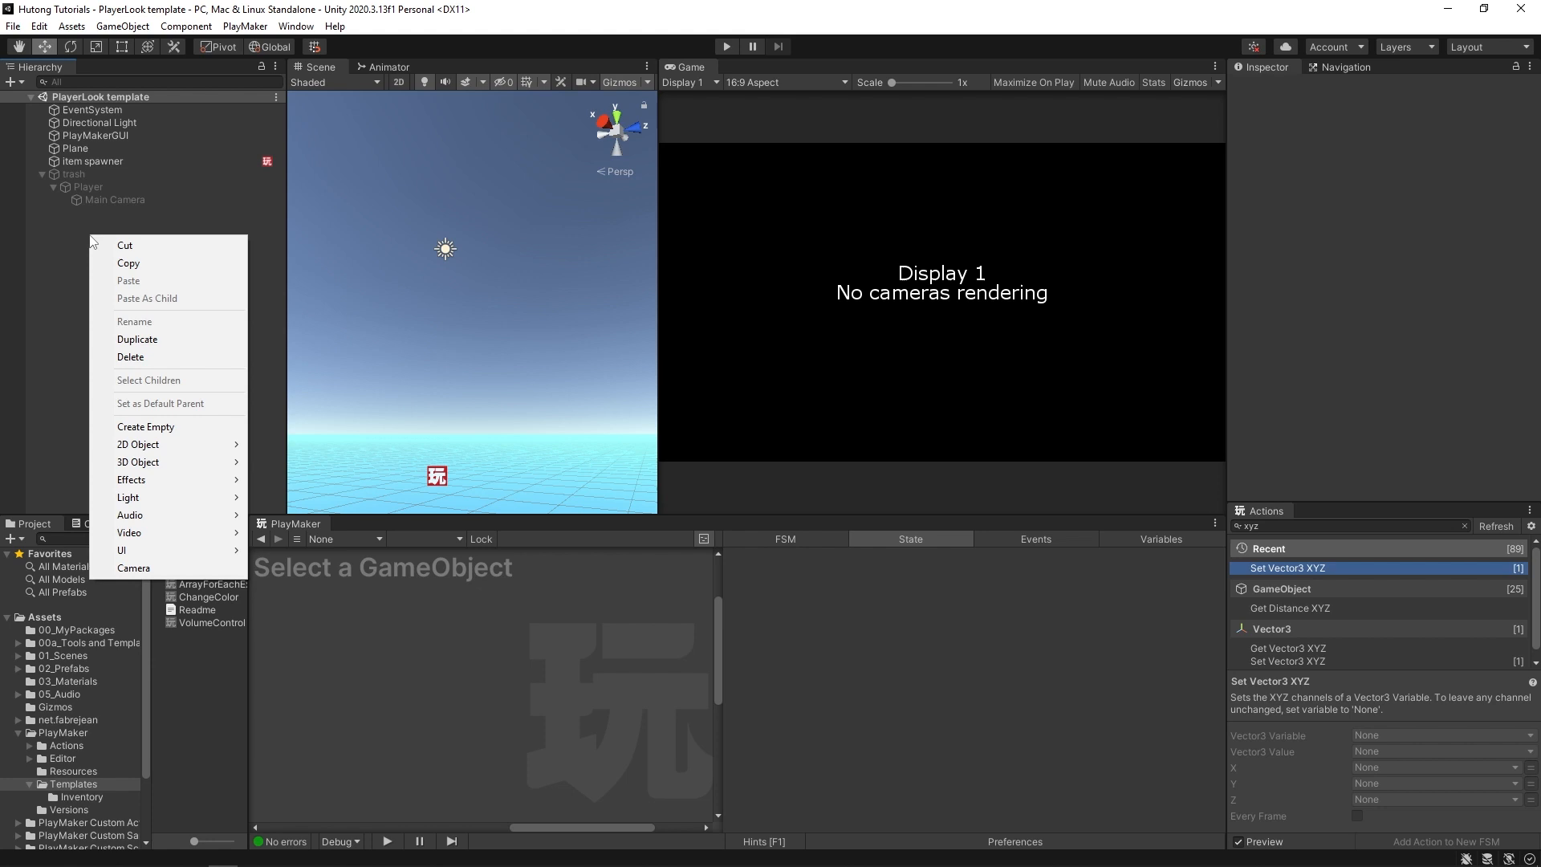
mouse_move(139, 462)
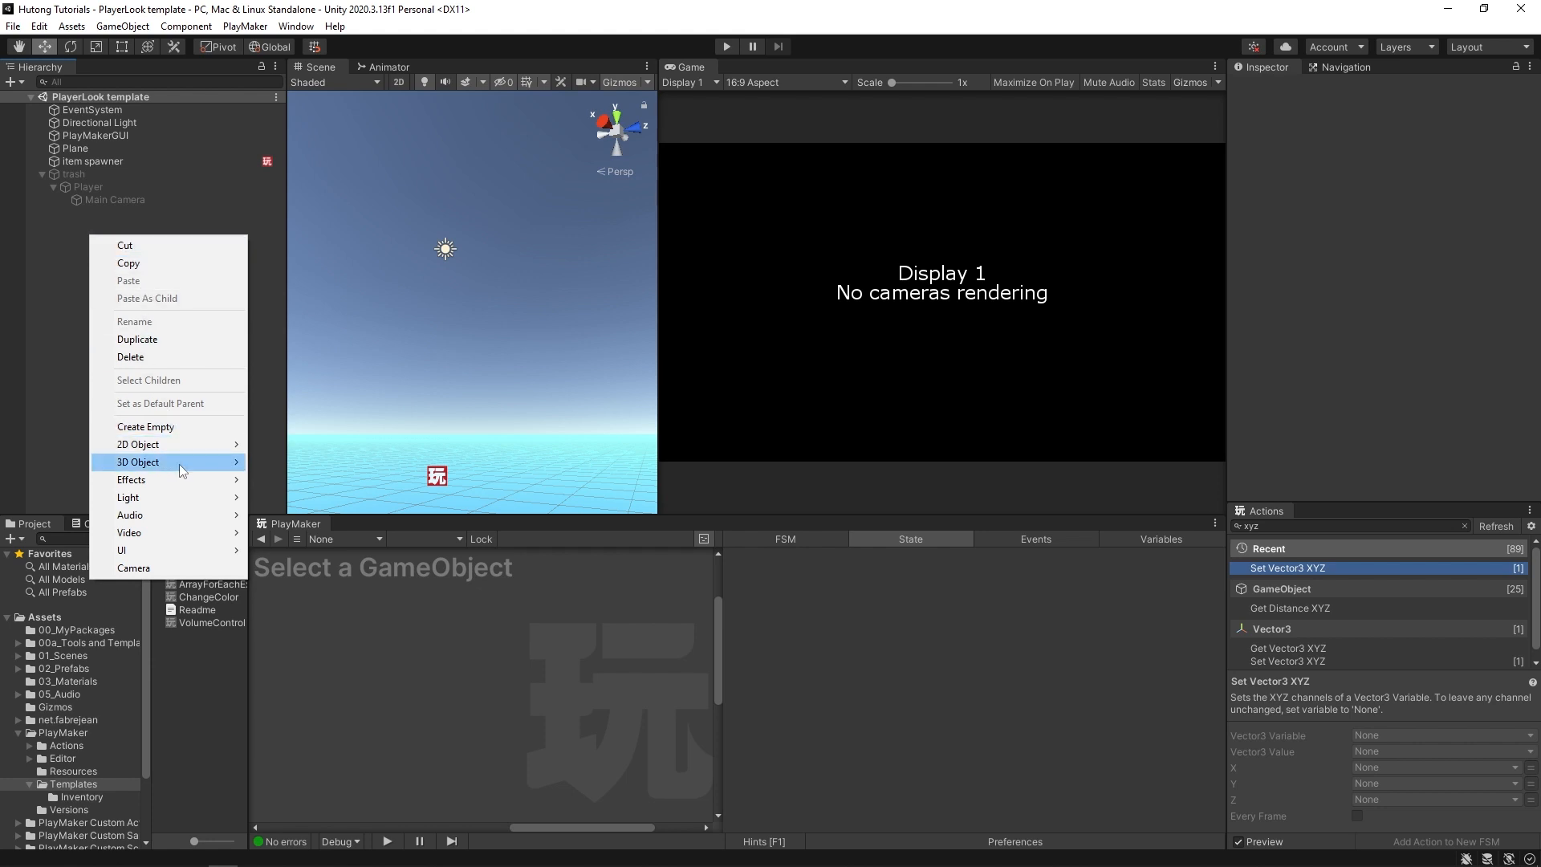
left_click(275, 473)
type("Player")
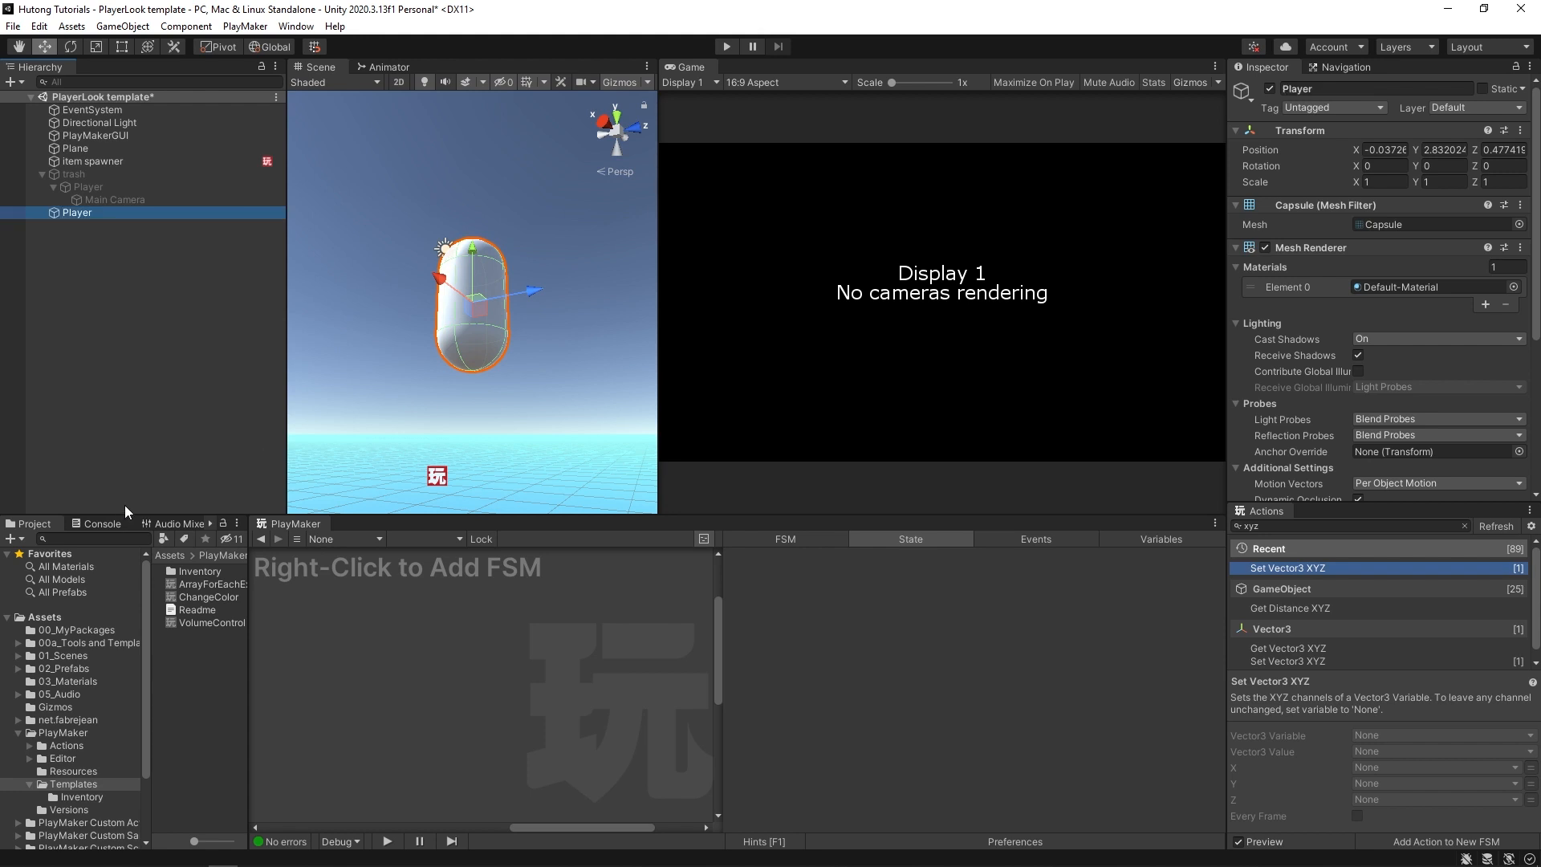
- Add a child Camera under Player, raised to head height and moved forward
right_click(77, 187)
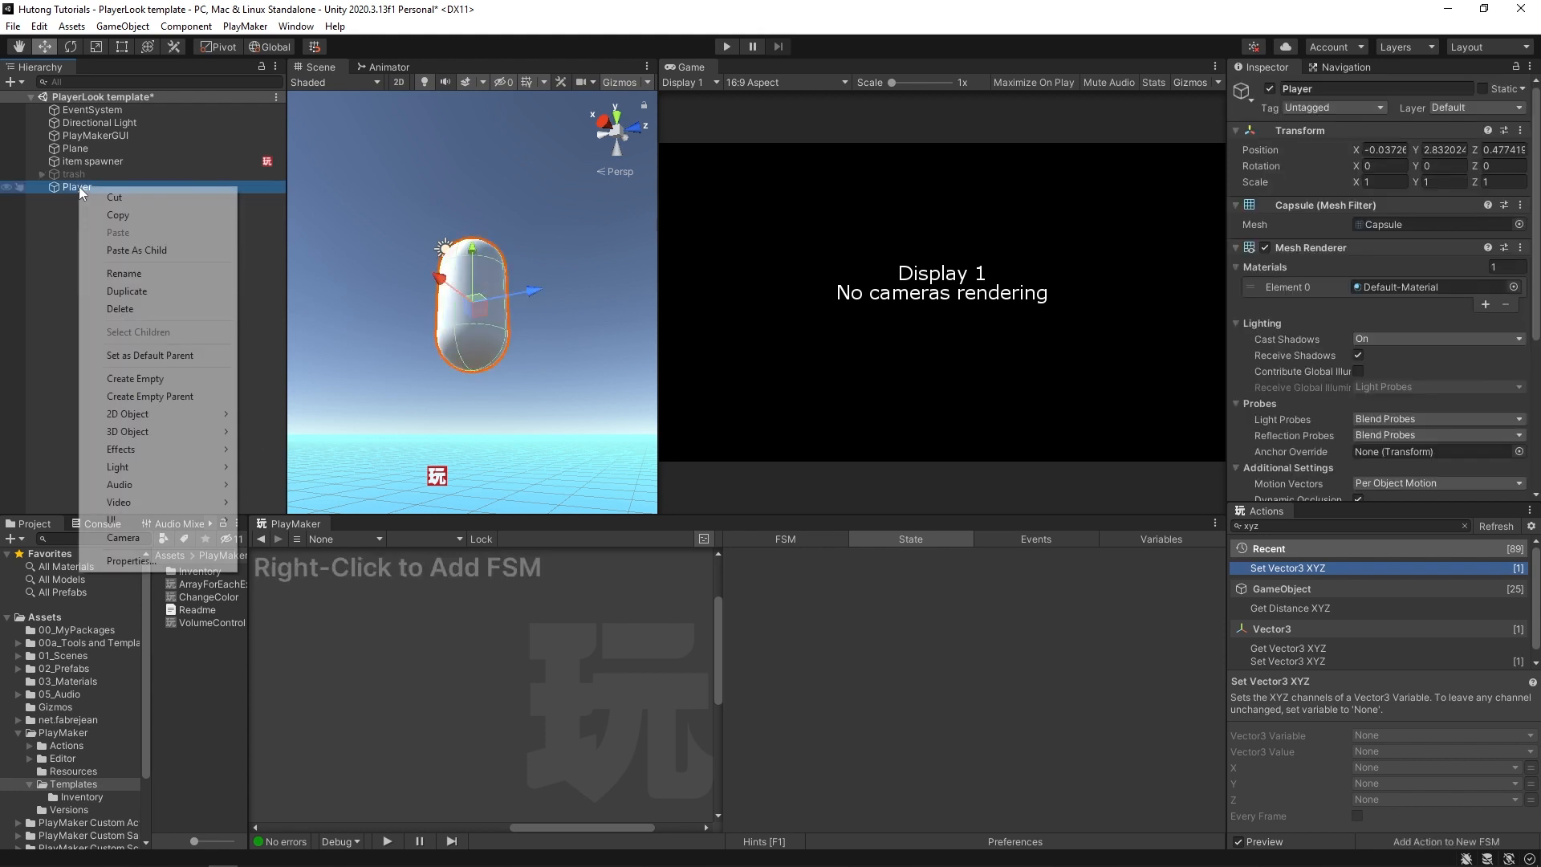
mouse_move(124, 538)
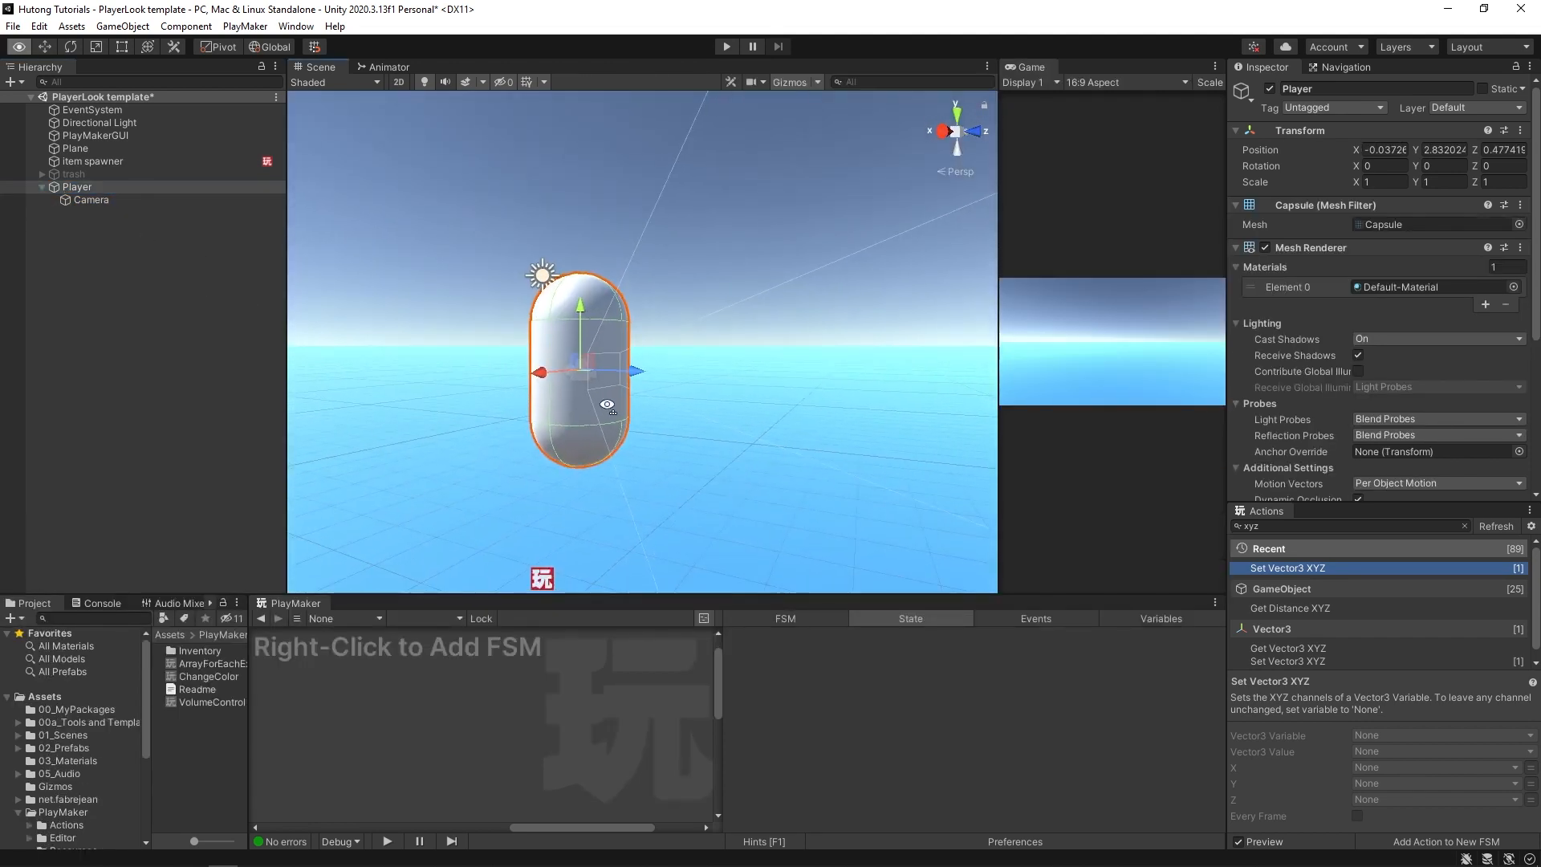
left_click(89, 200)
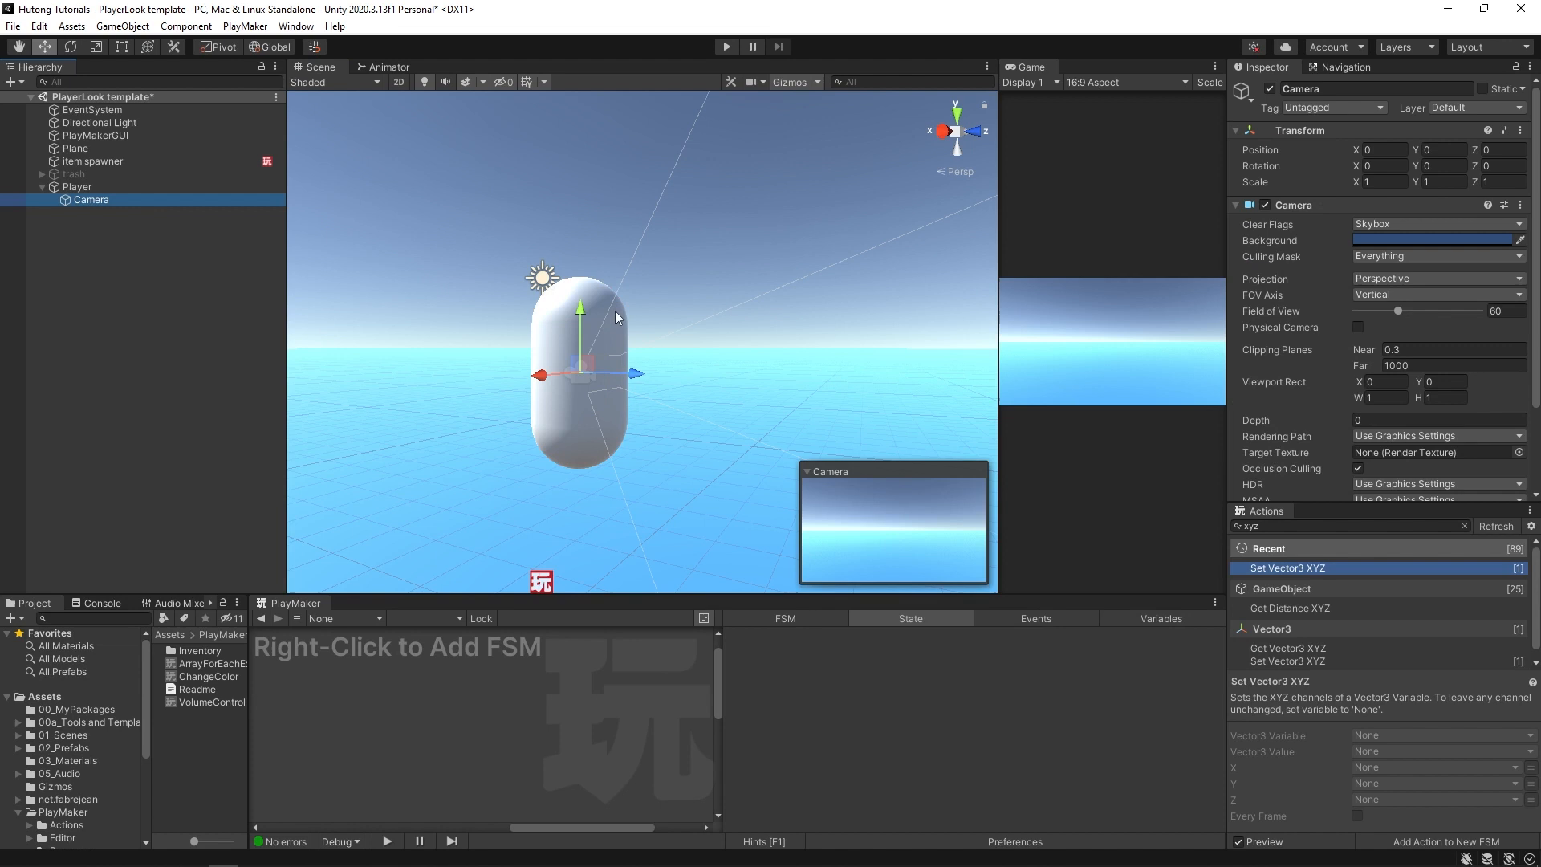
left_click_drag(579, 309, 580, 258)
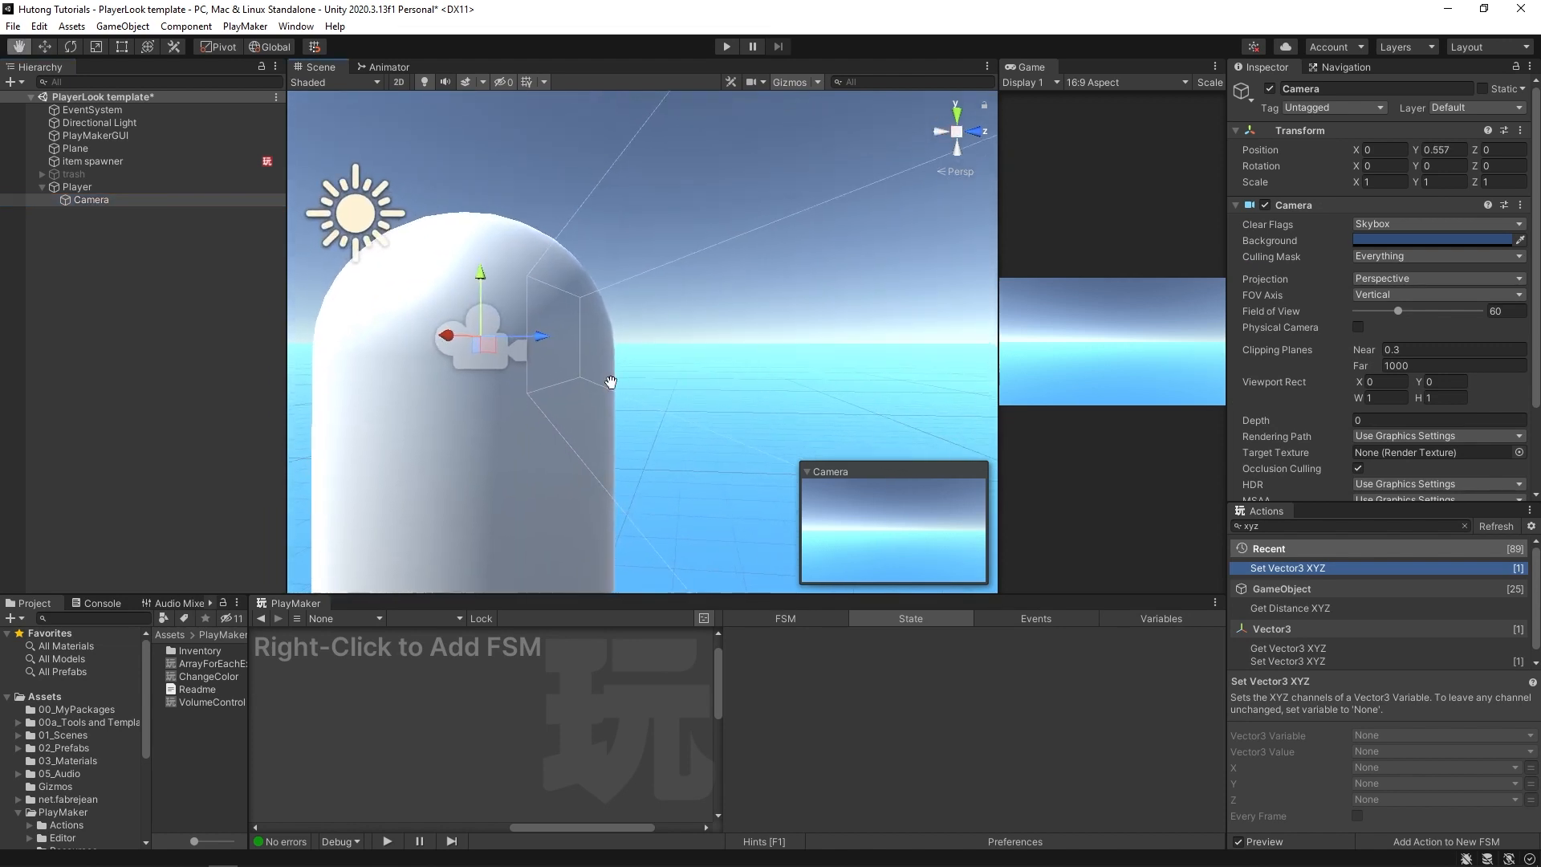
left_click_drag(530, 336, 669, 341)
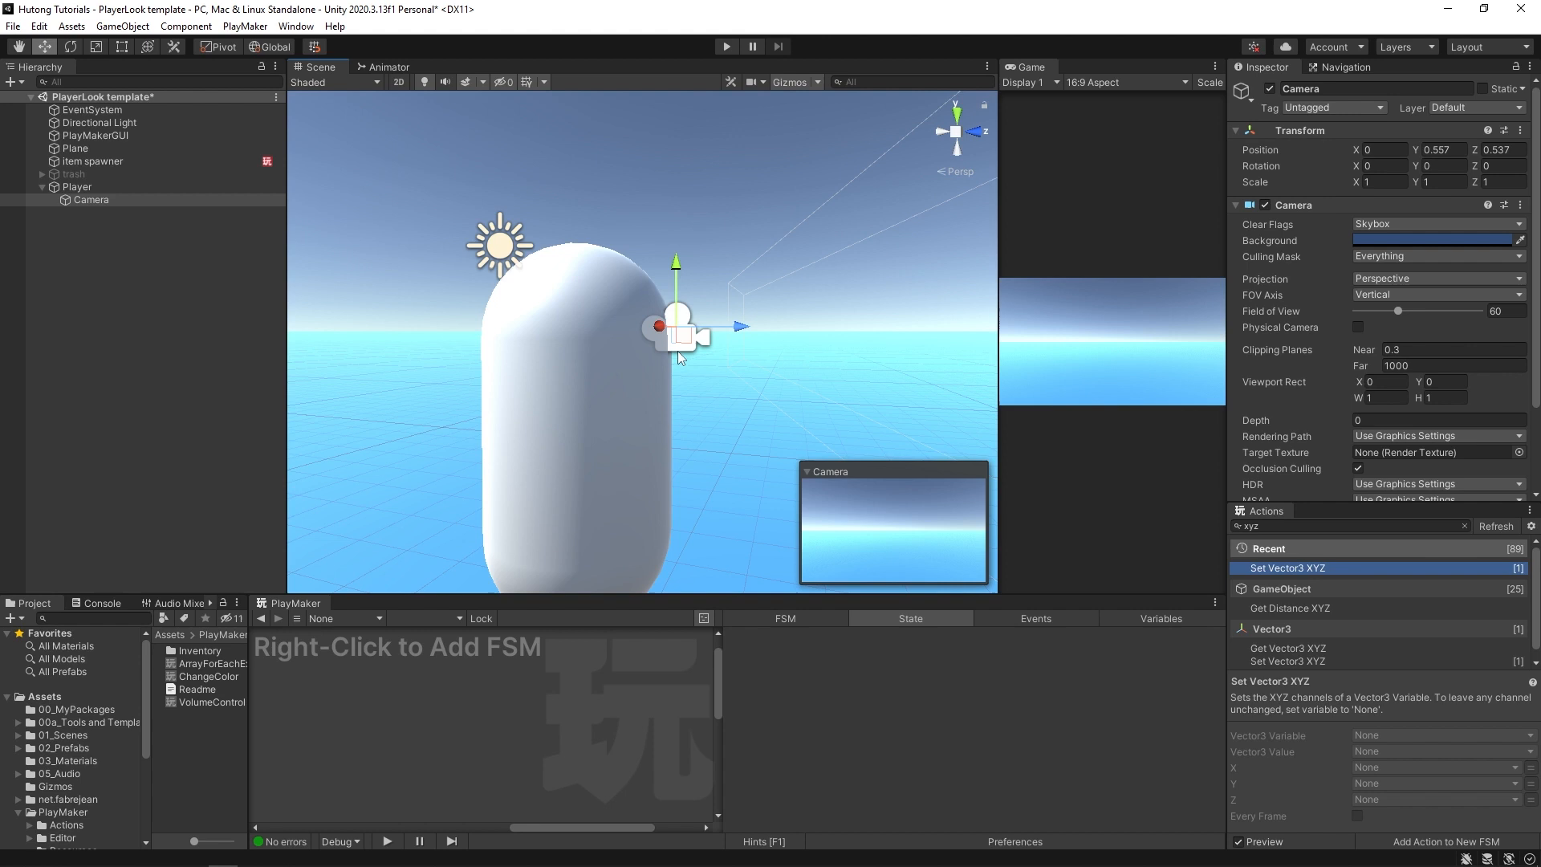
mouse_move(258, 346)
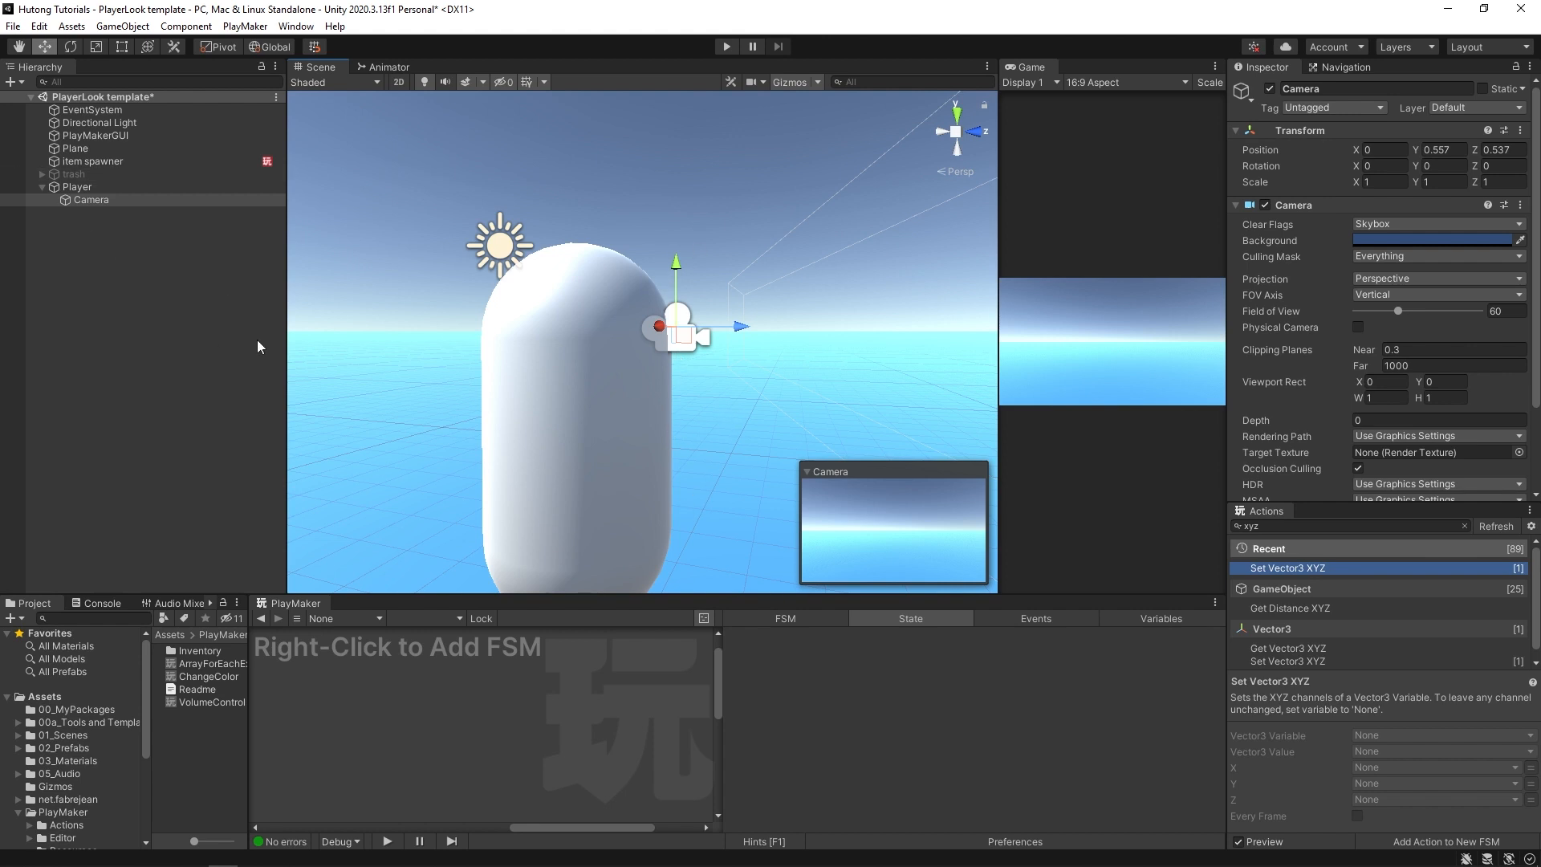
mouse_move(437, 477)
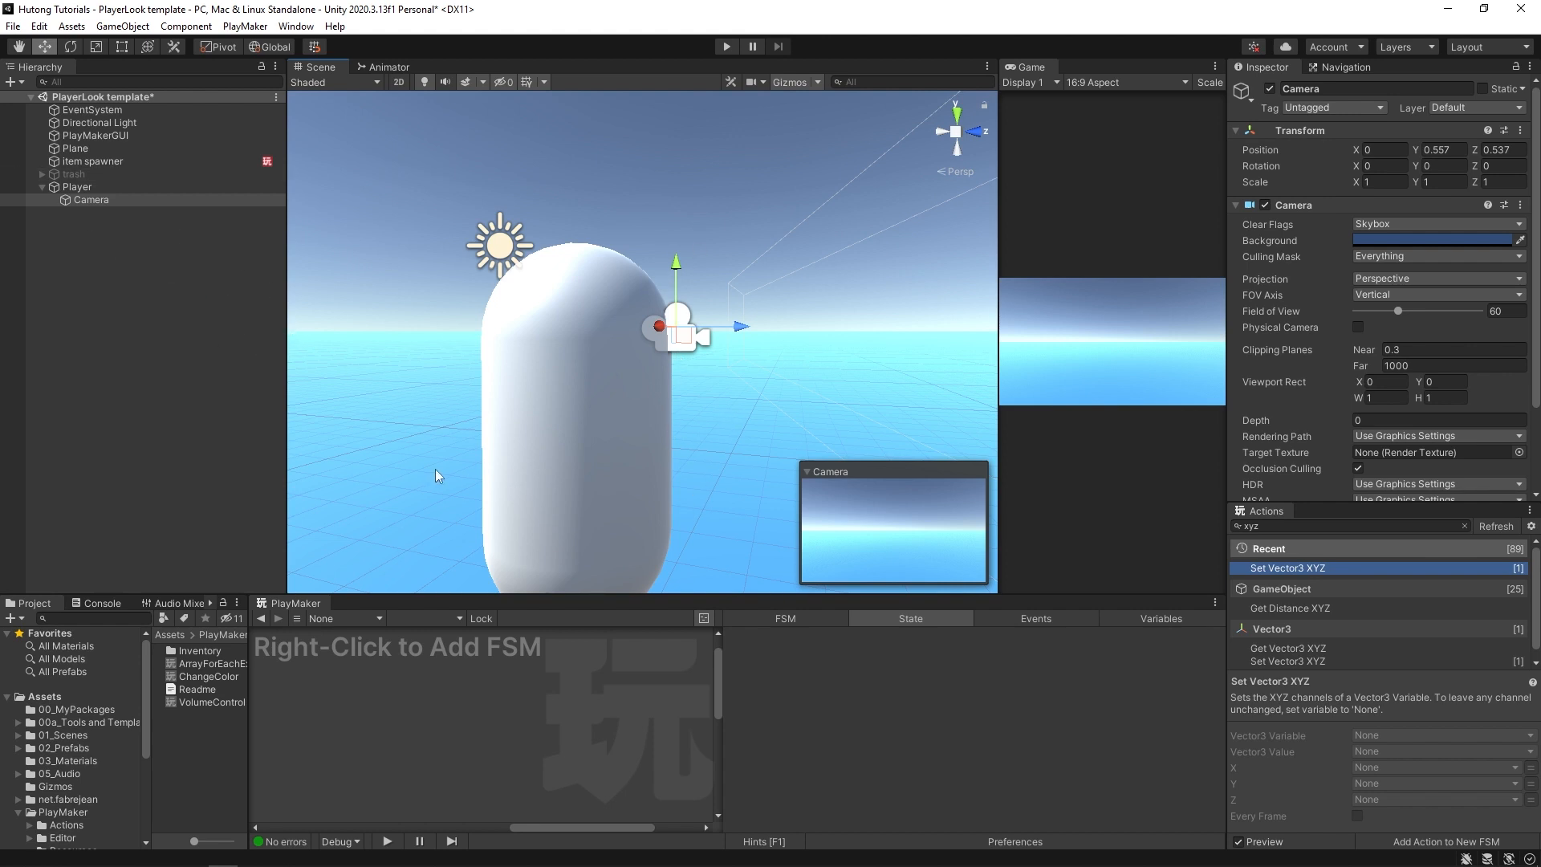
mouse_move(914, 729)
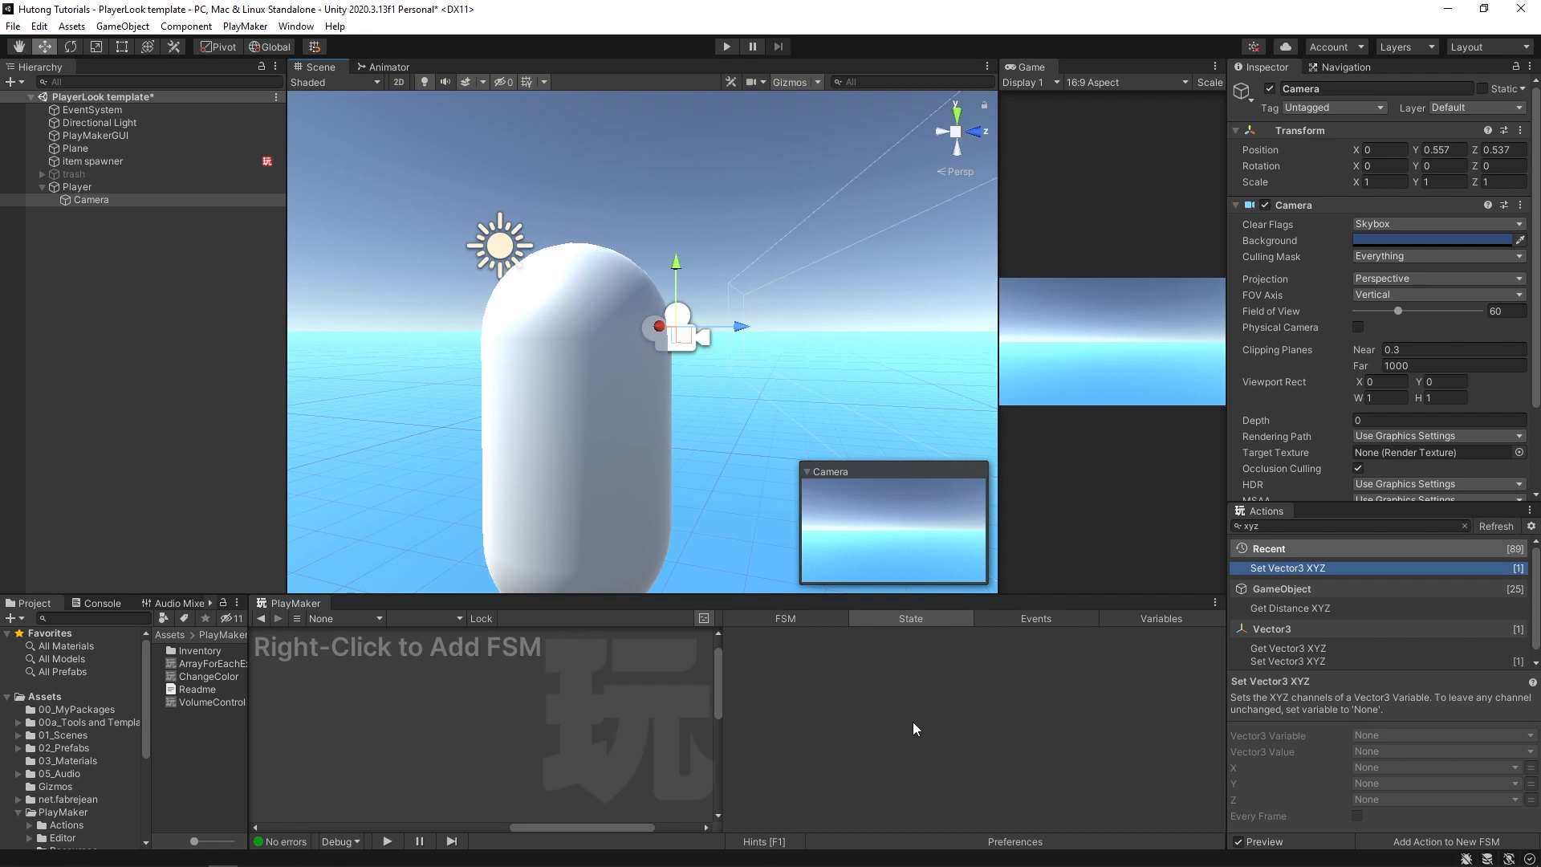
mouse_move(969, 748)
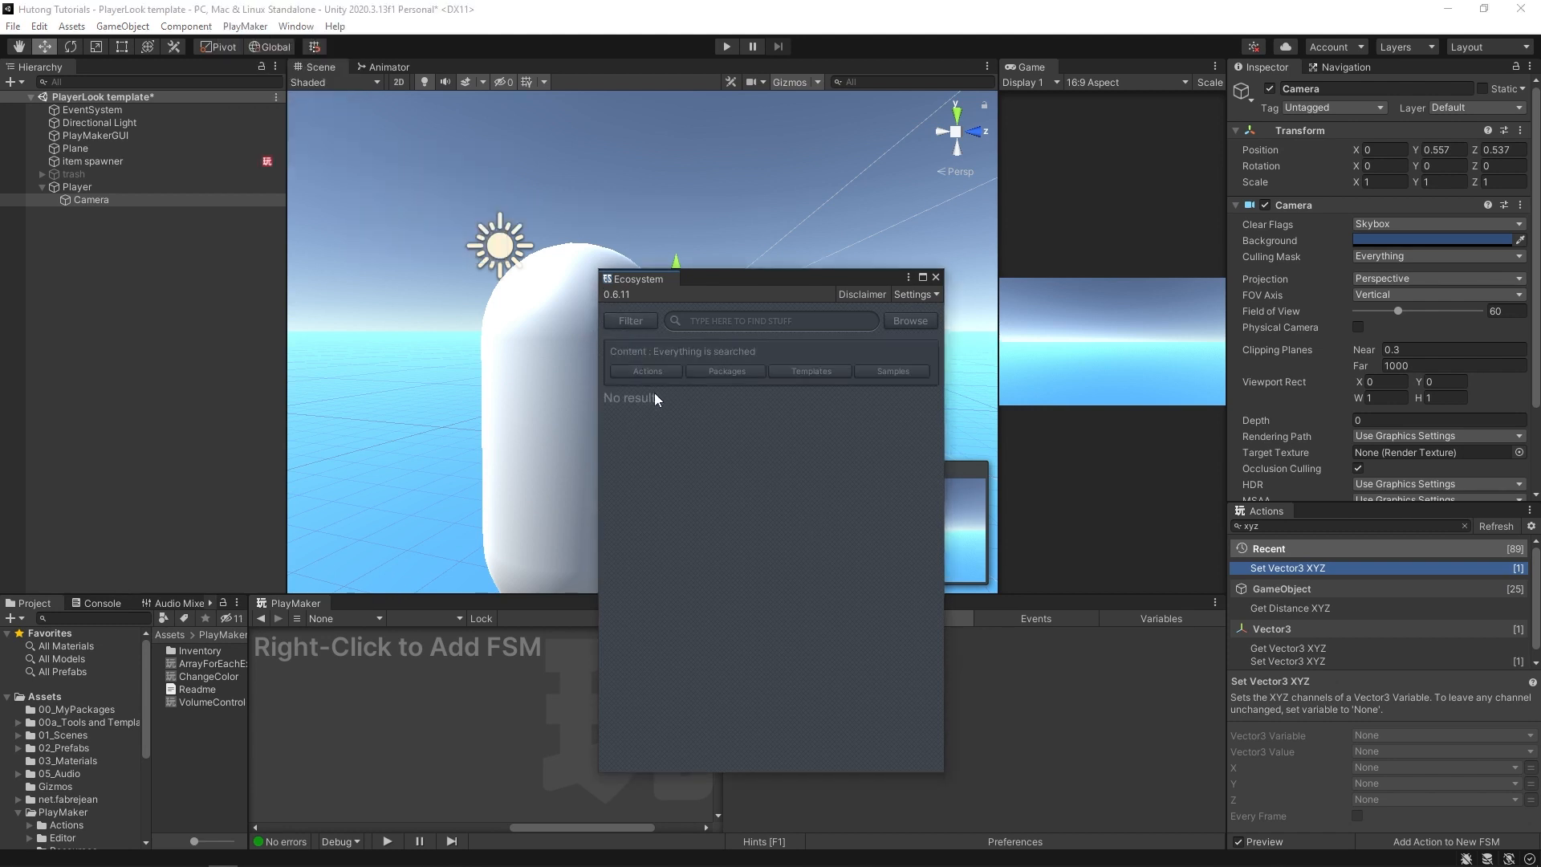
- Filter the Ecosystem to Templates and download the First Person Look template
left_click(809, 371)
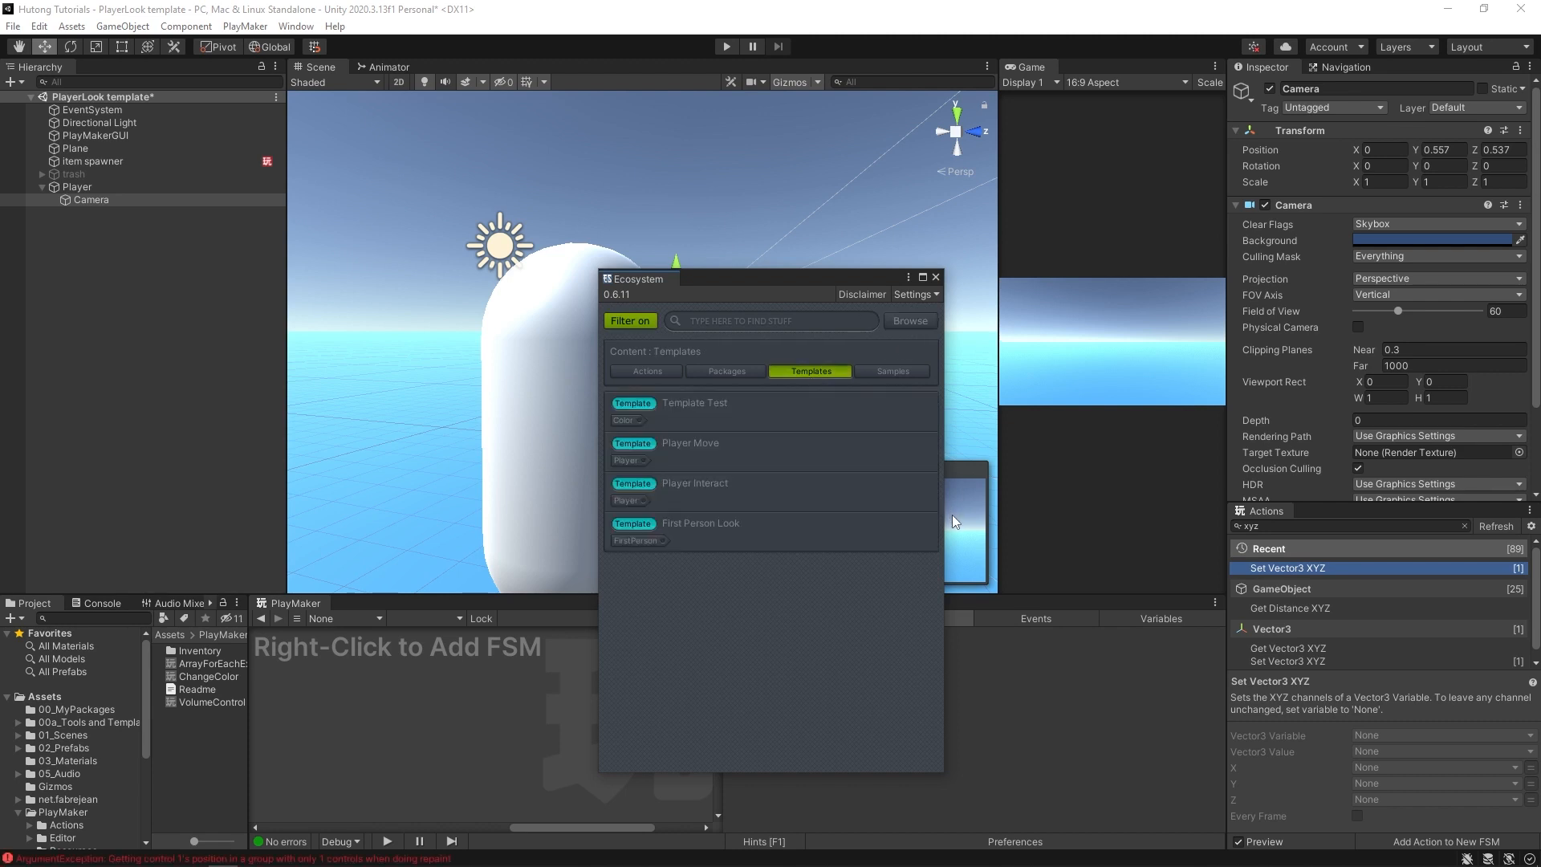
mouse_move(683, 536)
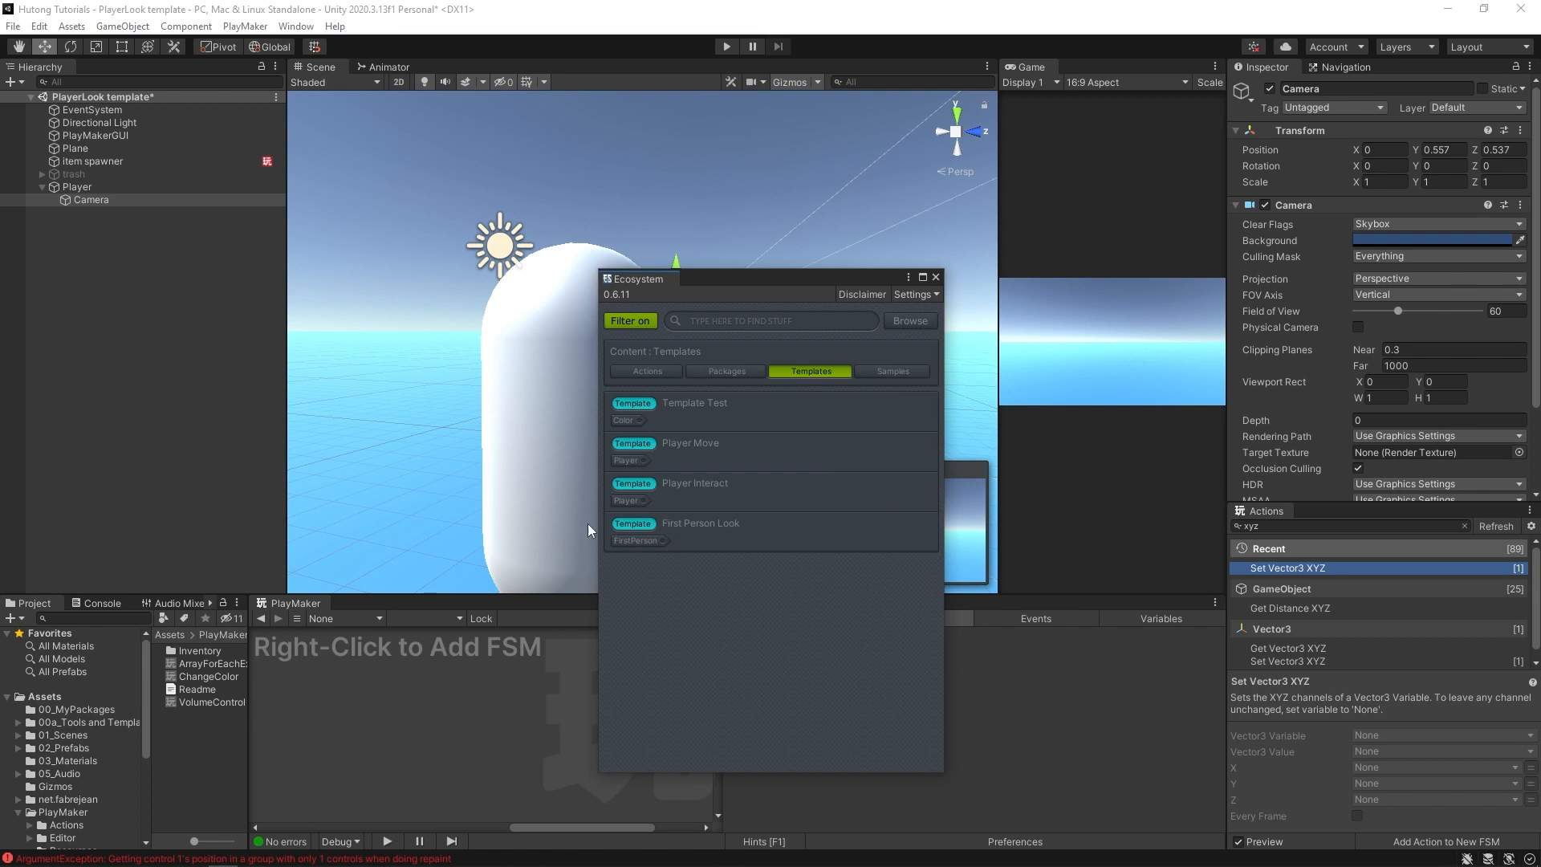
mouse_move(753, 530)
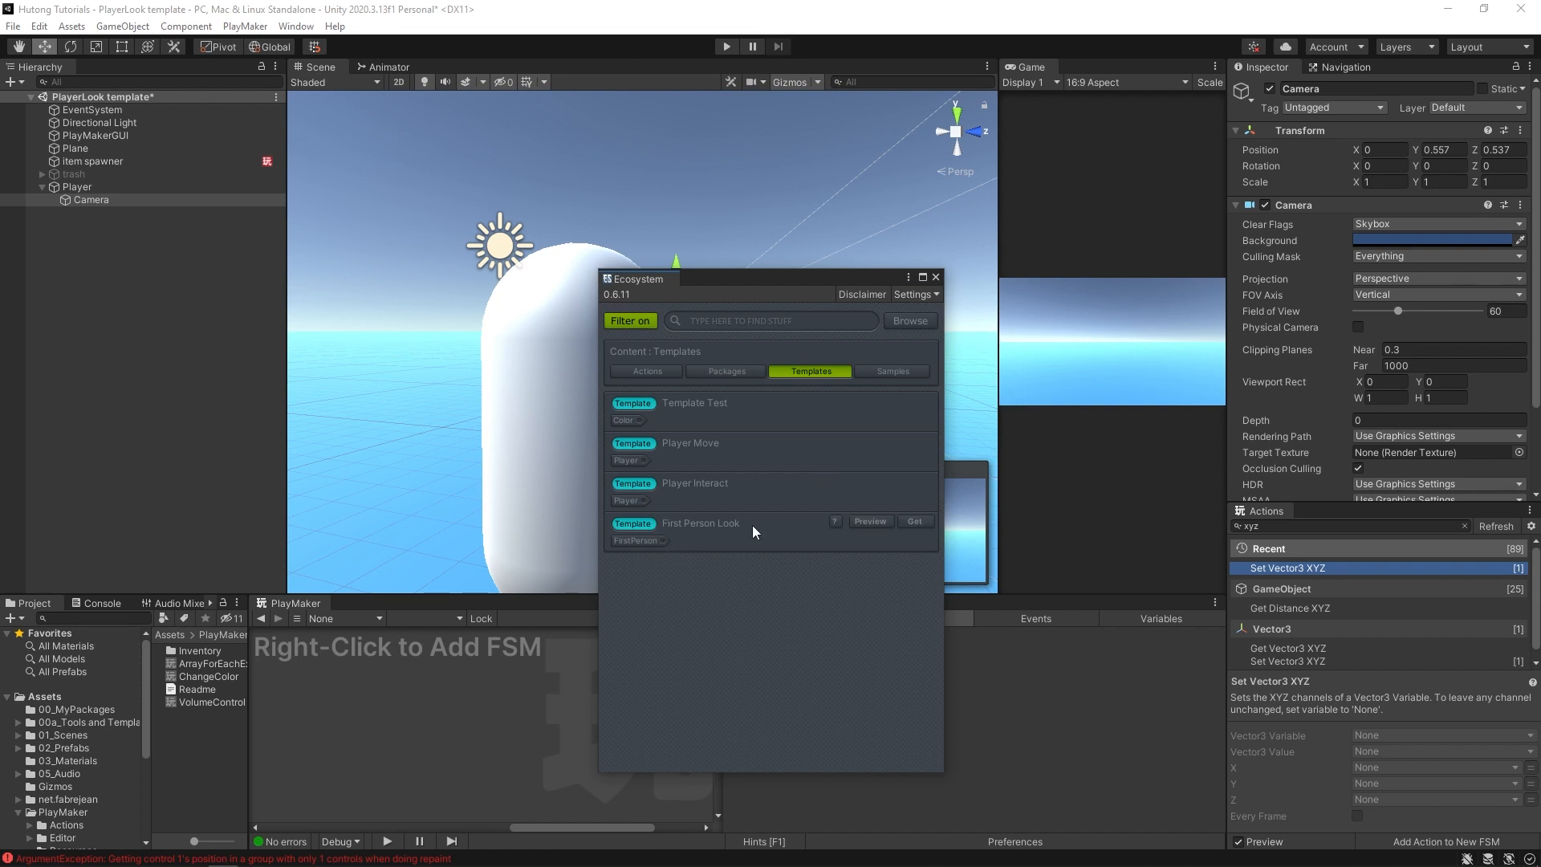
mouse_move(914, 522)
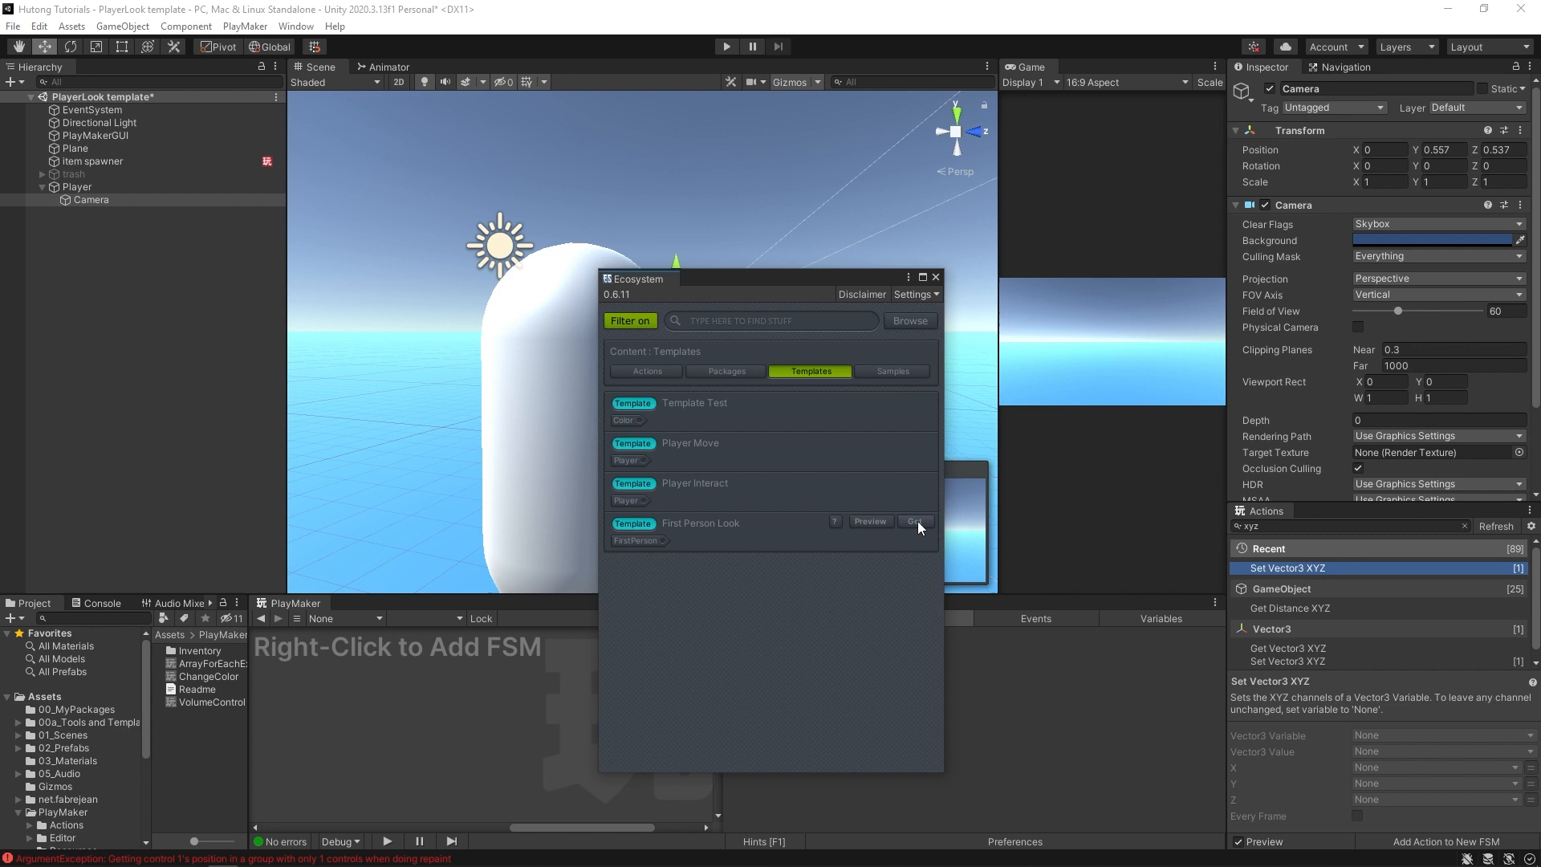
left_click(915, 522)
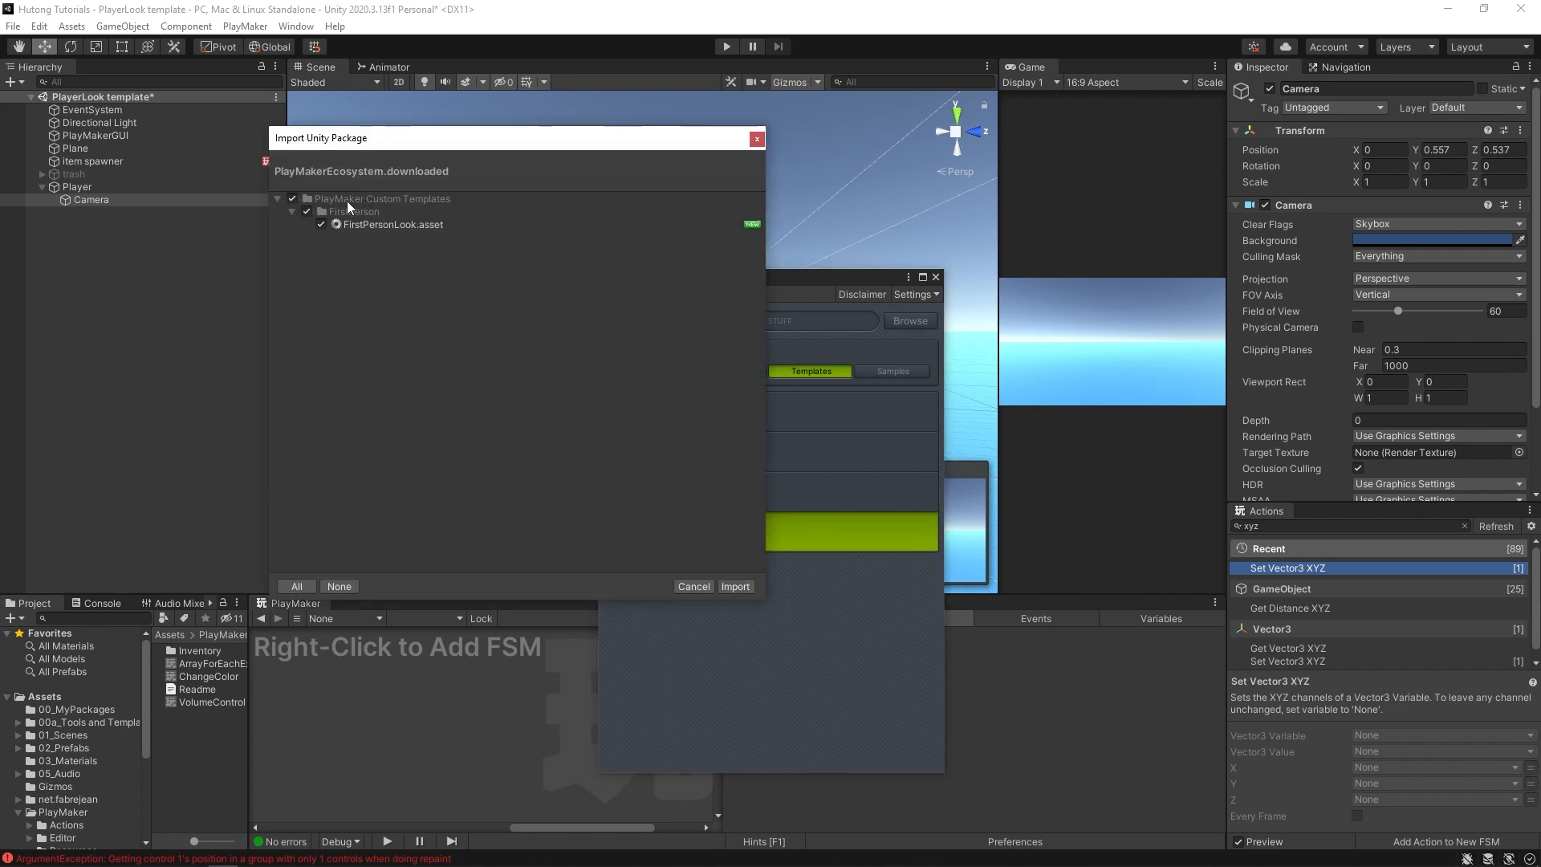
mouse_move(410, 224)
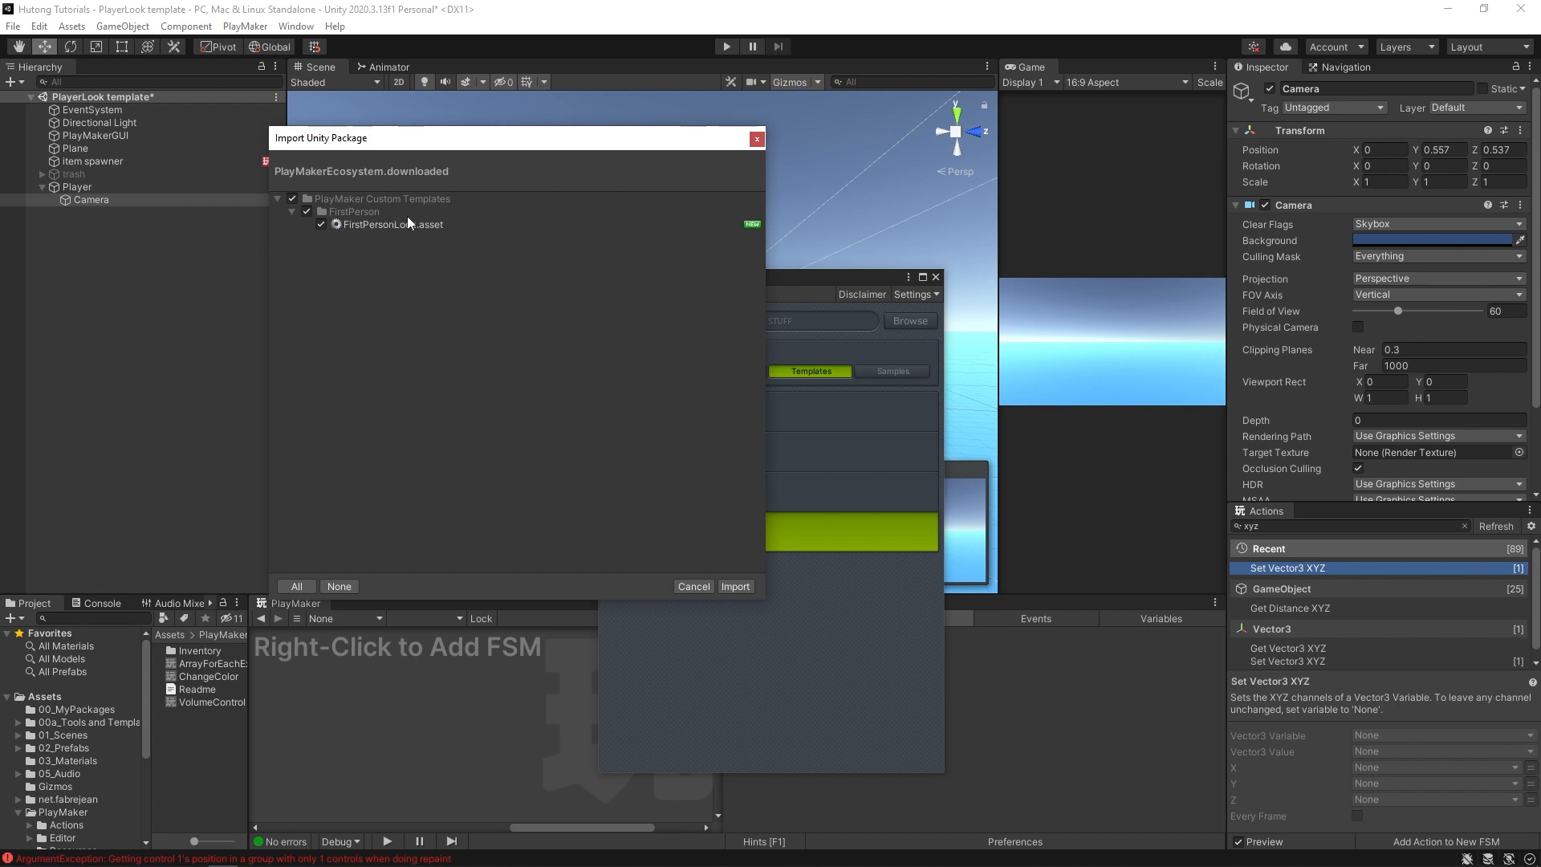
mouse_move(366, 232)
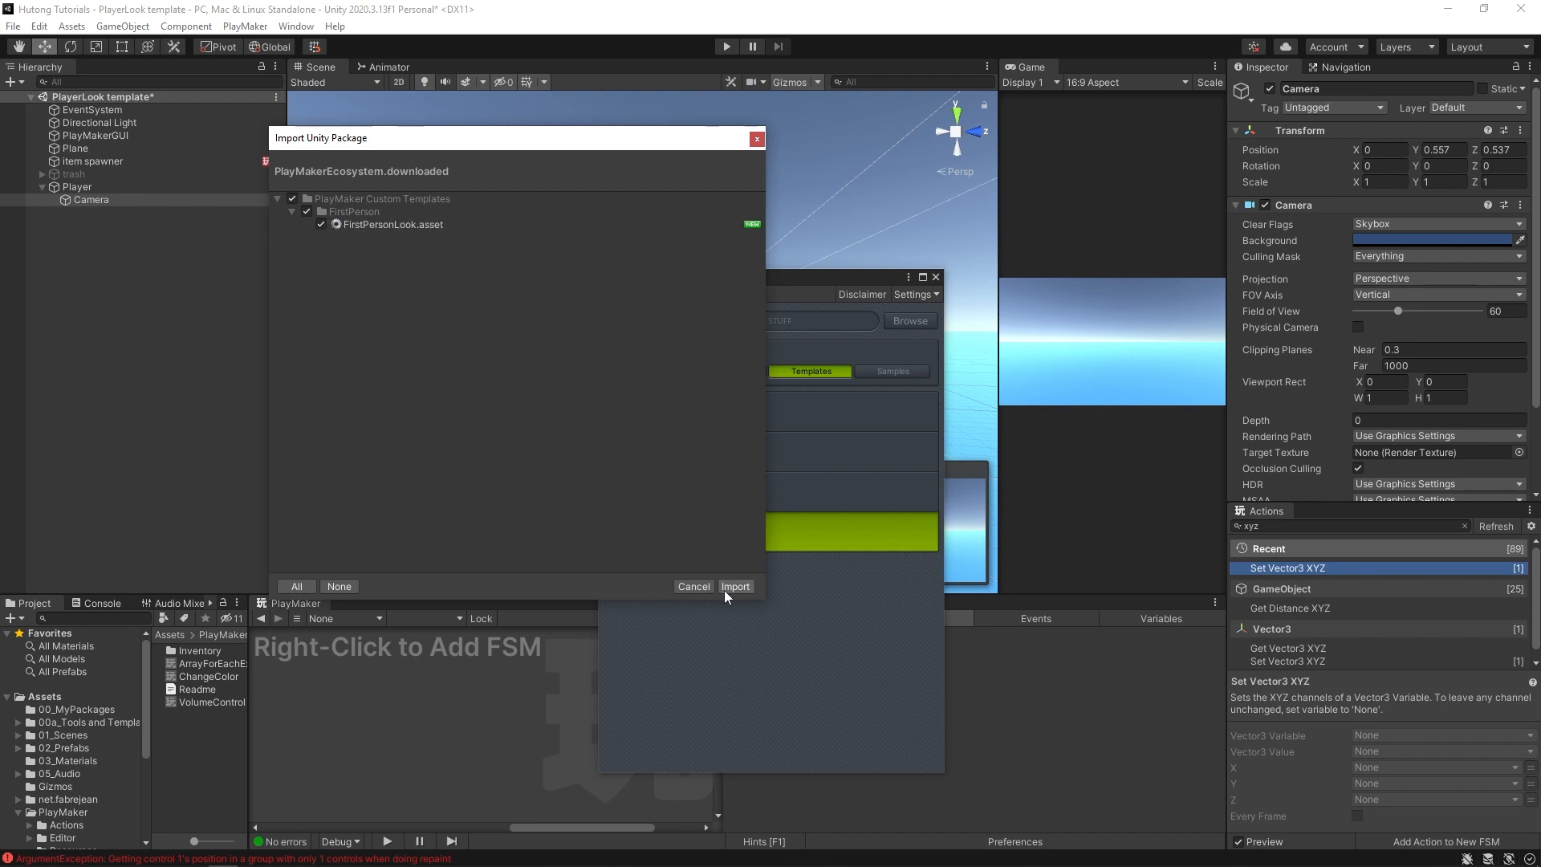
- Open the imported PlayMaker Templates folder in the Project window
left_click(735, 587)
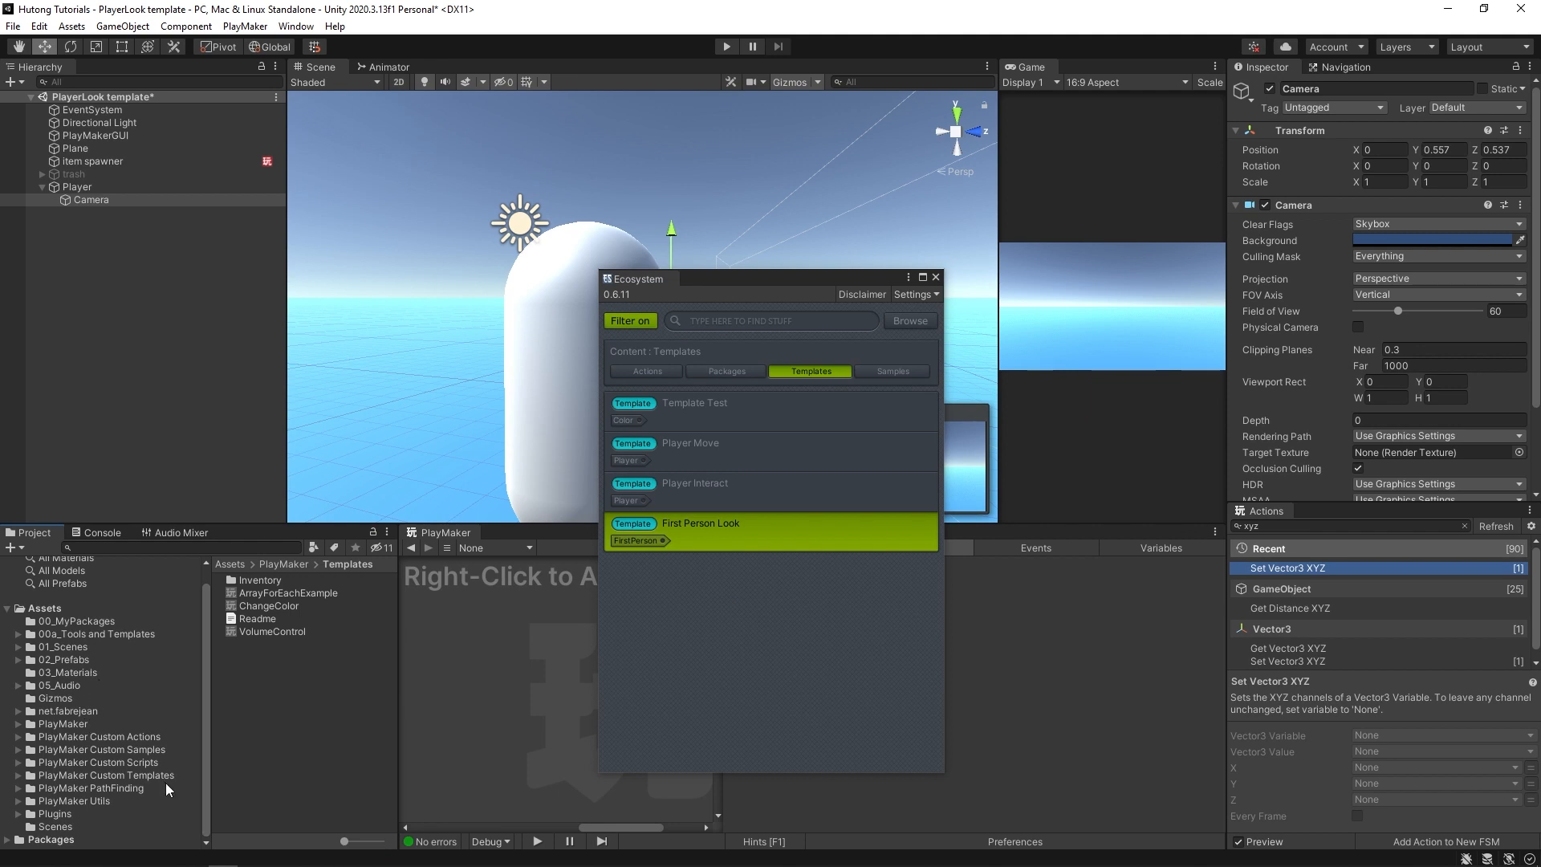
- Browse PlayMaker Custom Templates > FirstPerson, close the Ecosystem, and select Player
left_click(104, 775)
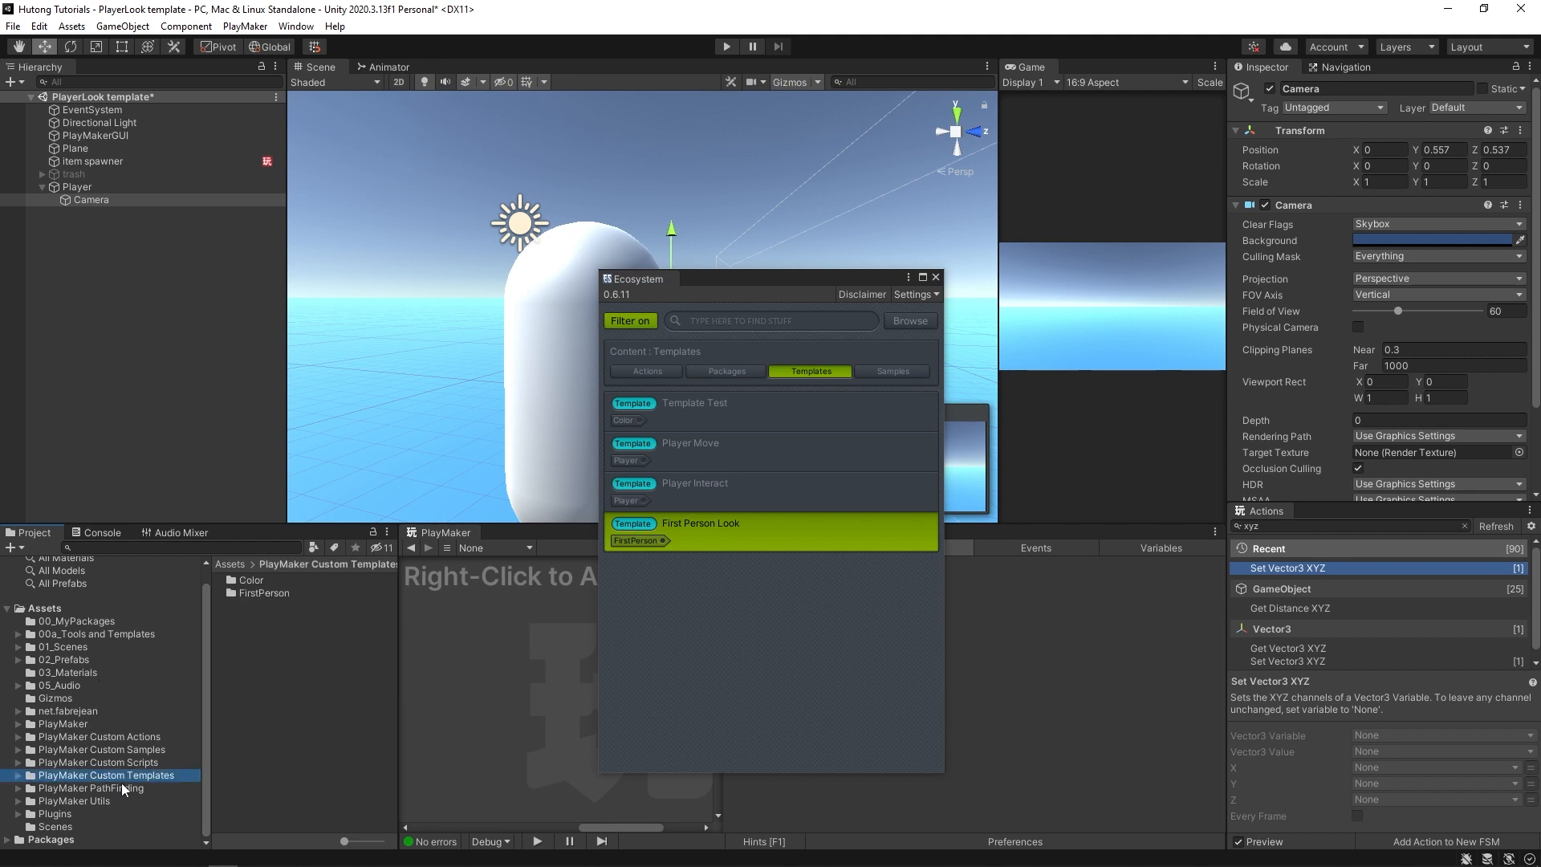
left_click(263, 593)
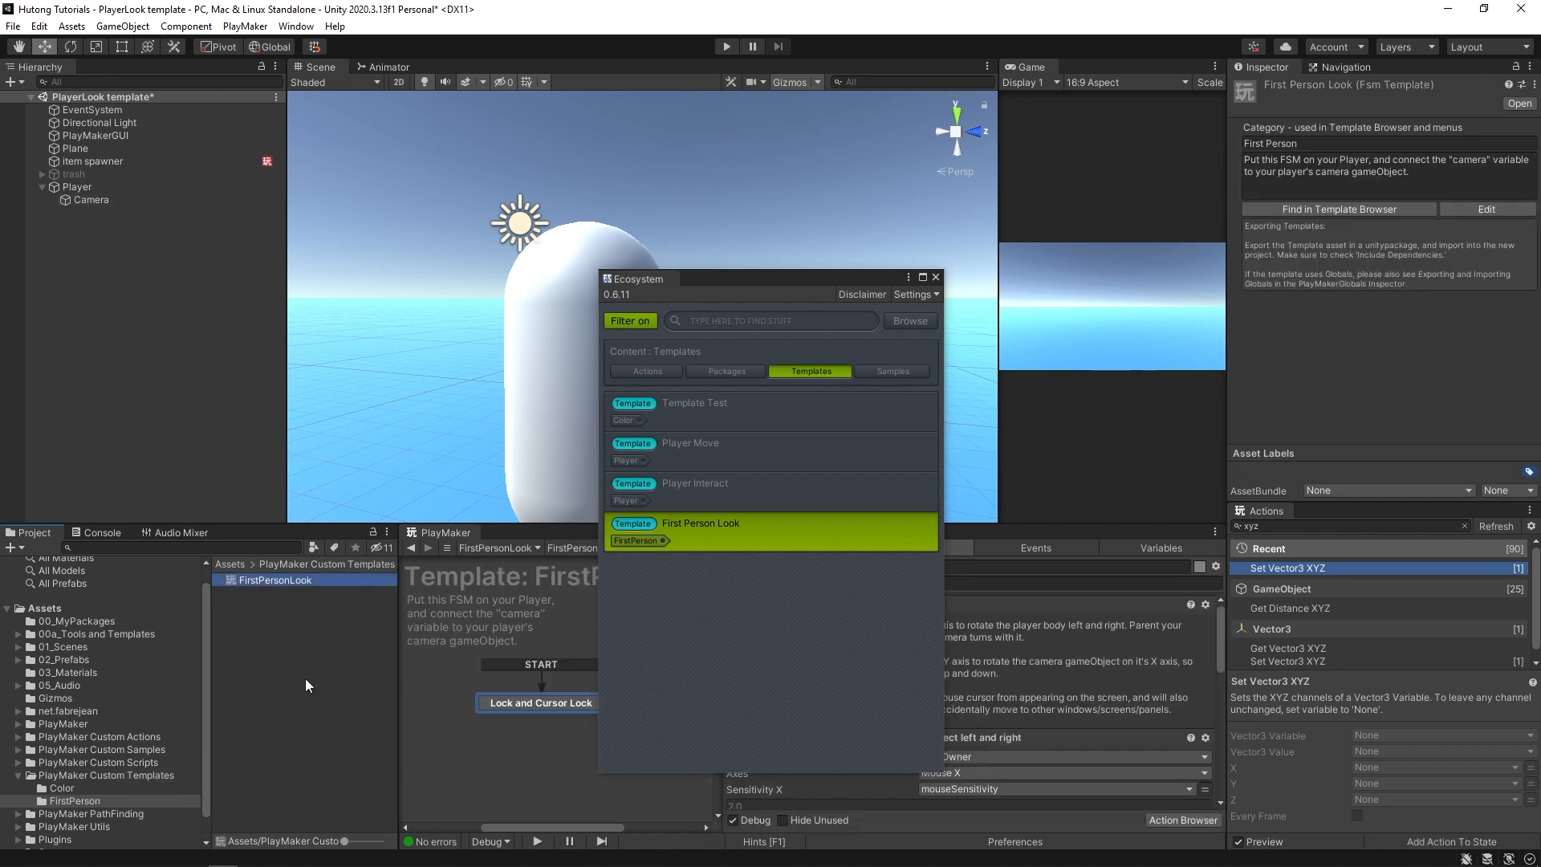
mouse_move(787, 282)
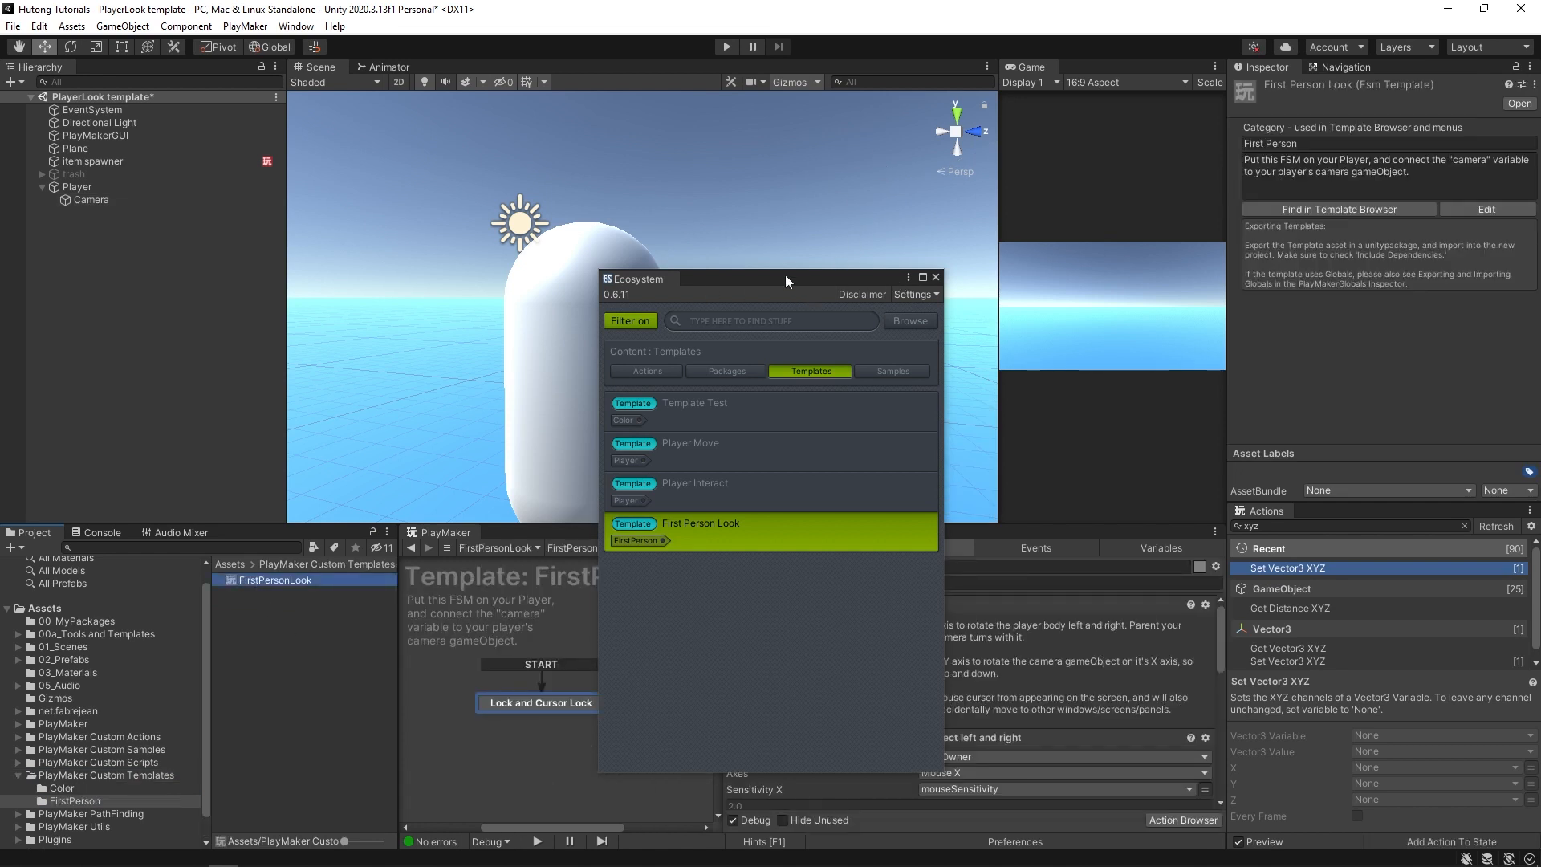
left_click(933, 277)
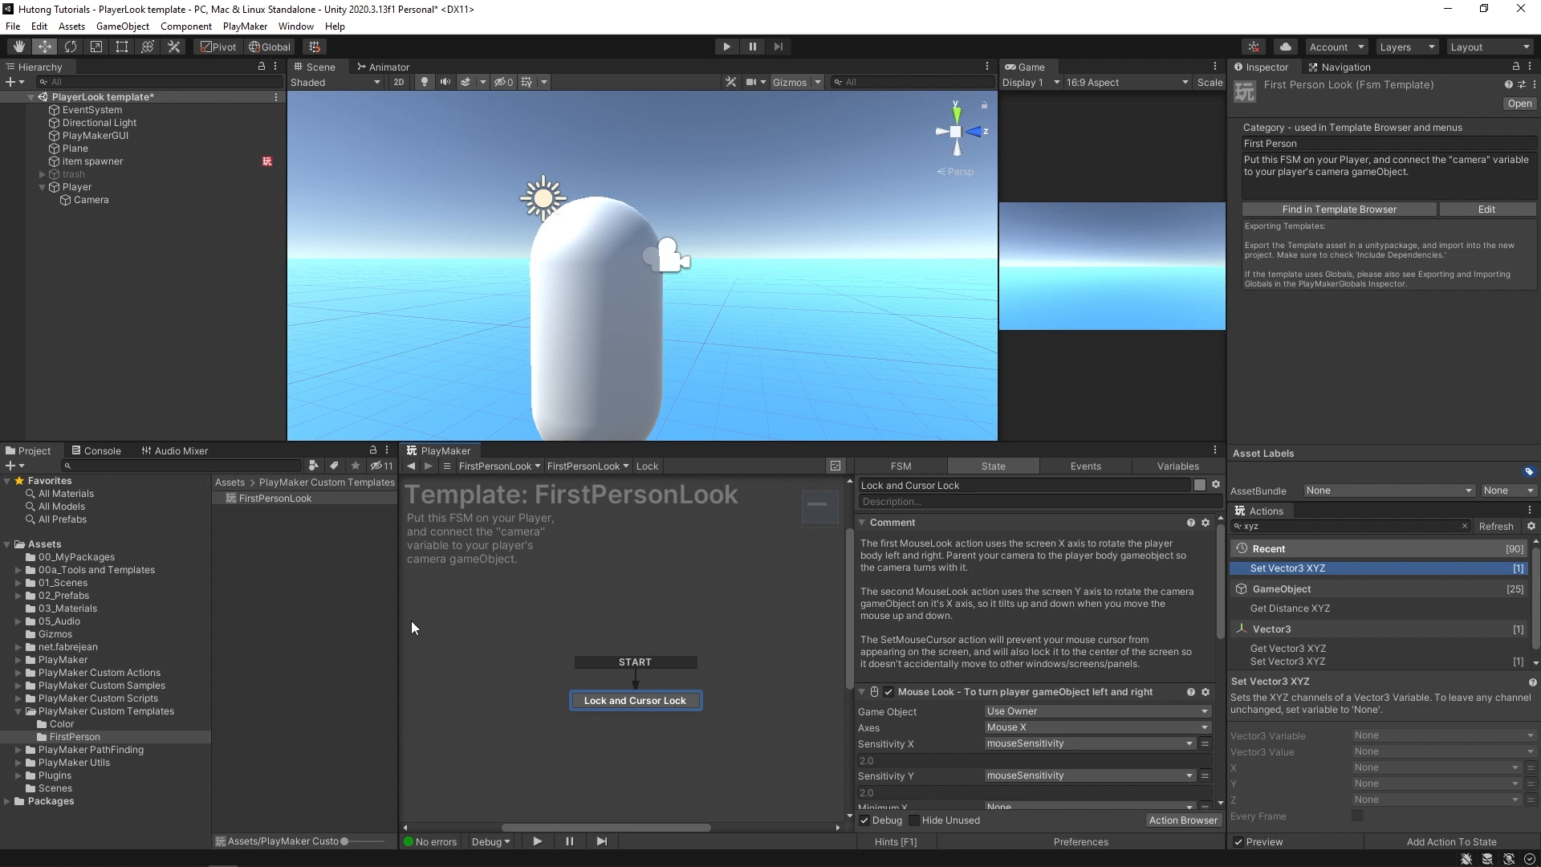
left_click(76, 187)
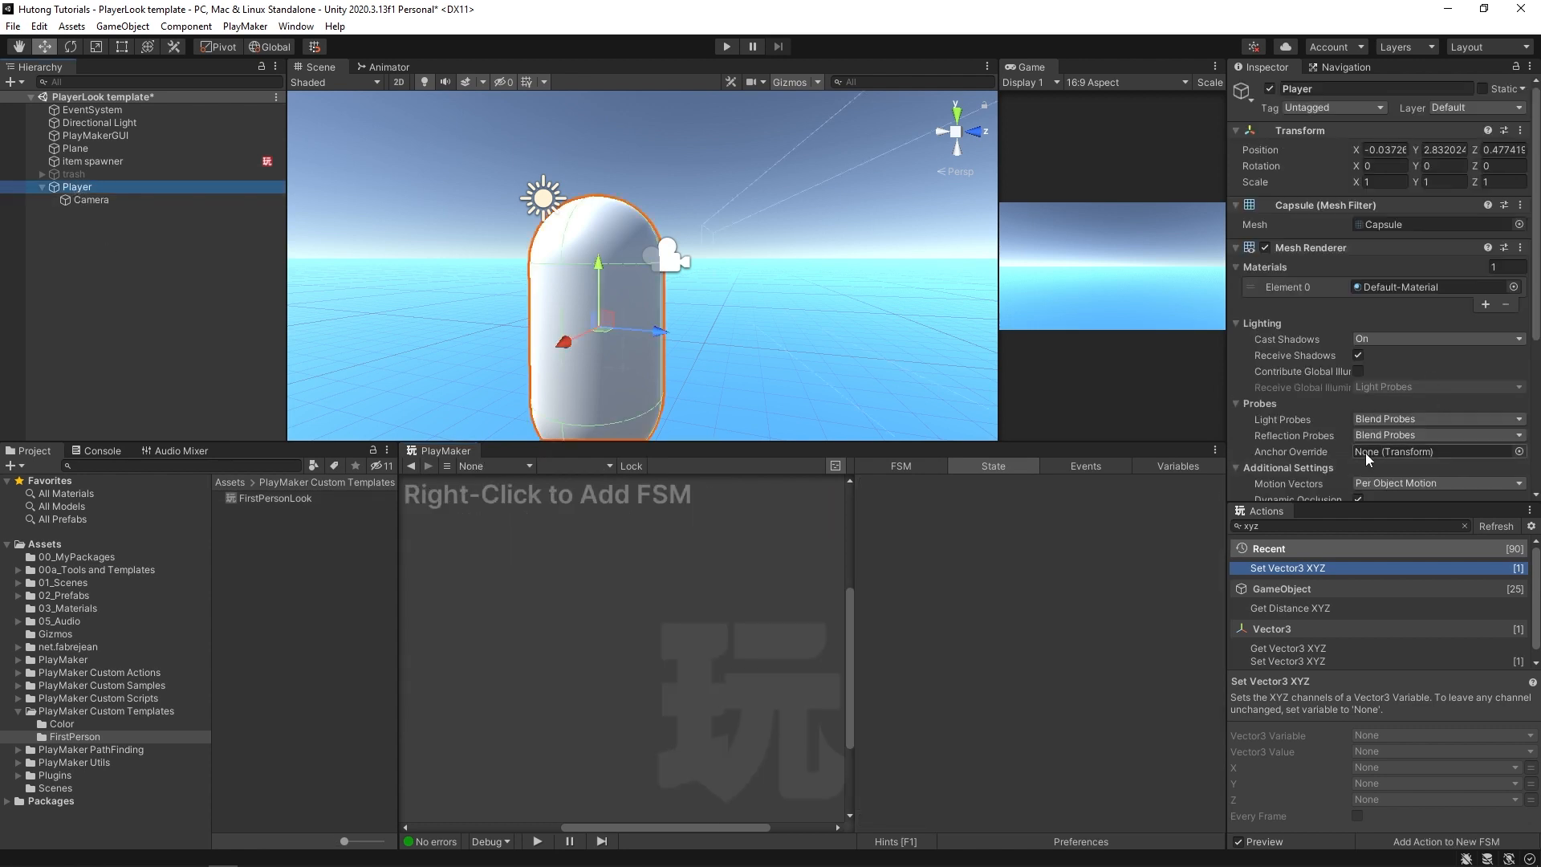
- Add a PlayMakerFSM component to Player and apply the FirstPersonLook template
left_click(1378, 481)
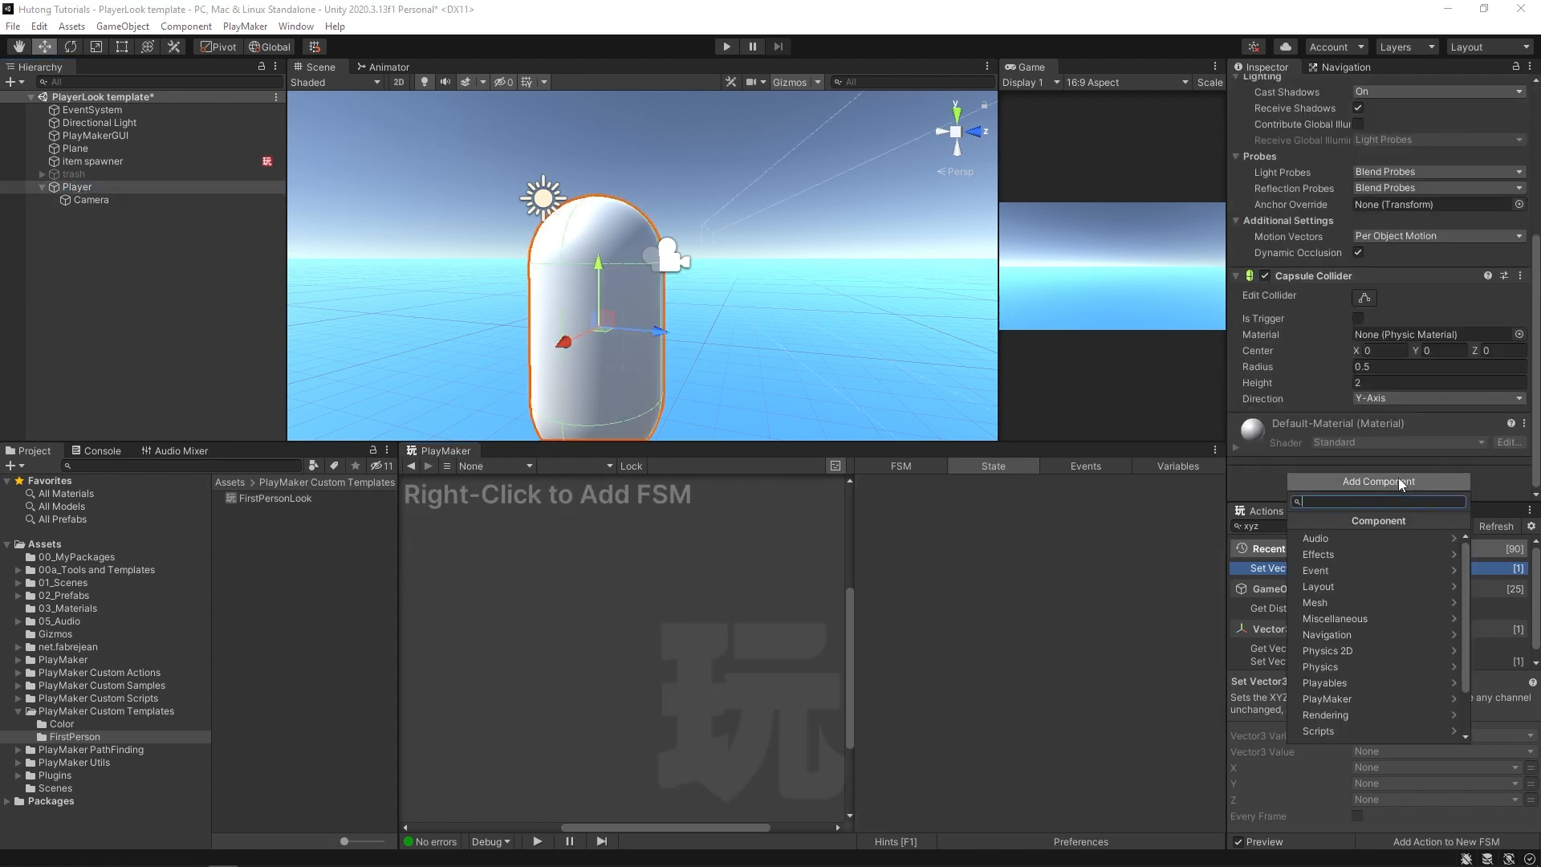
type("fsm")
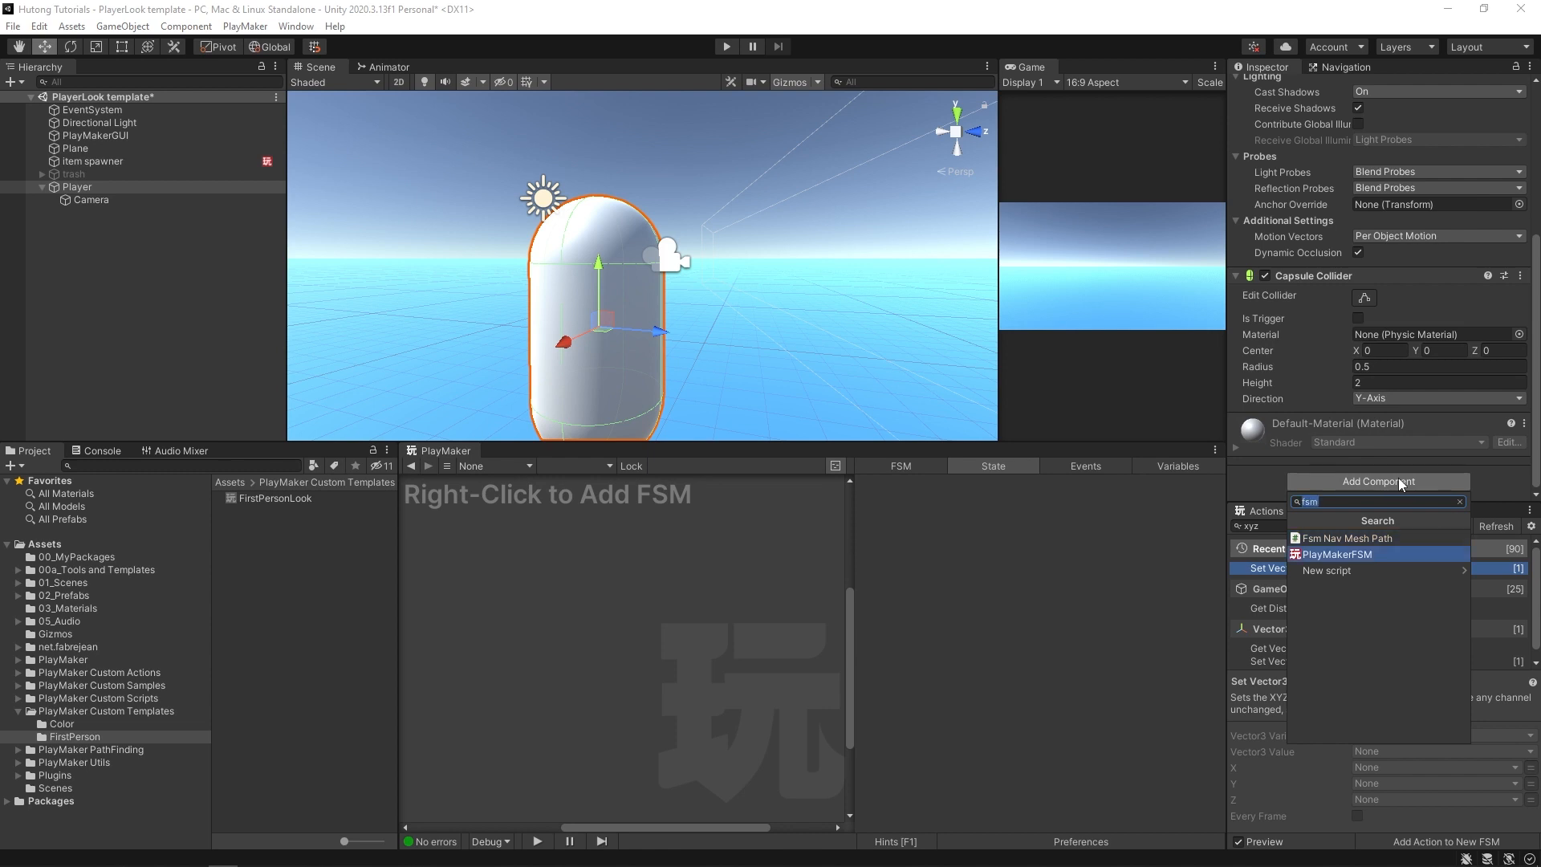
left_click(1336, 553)
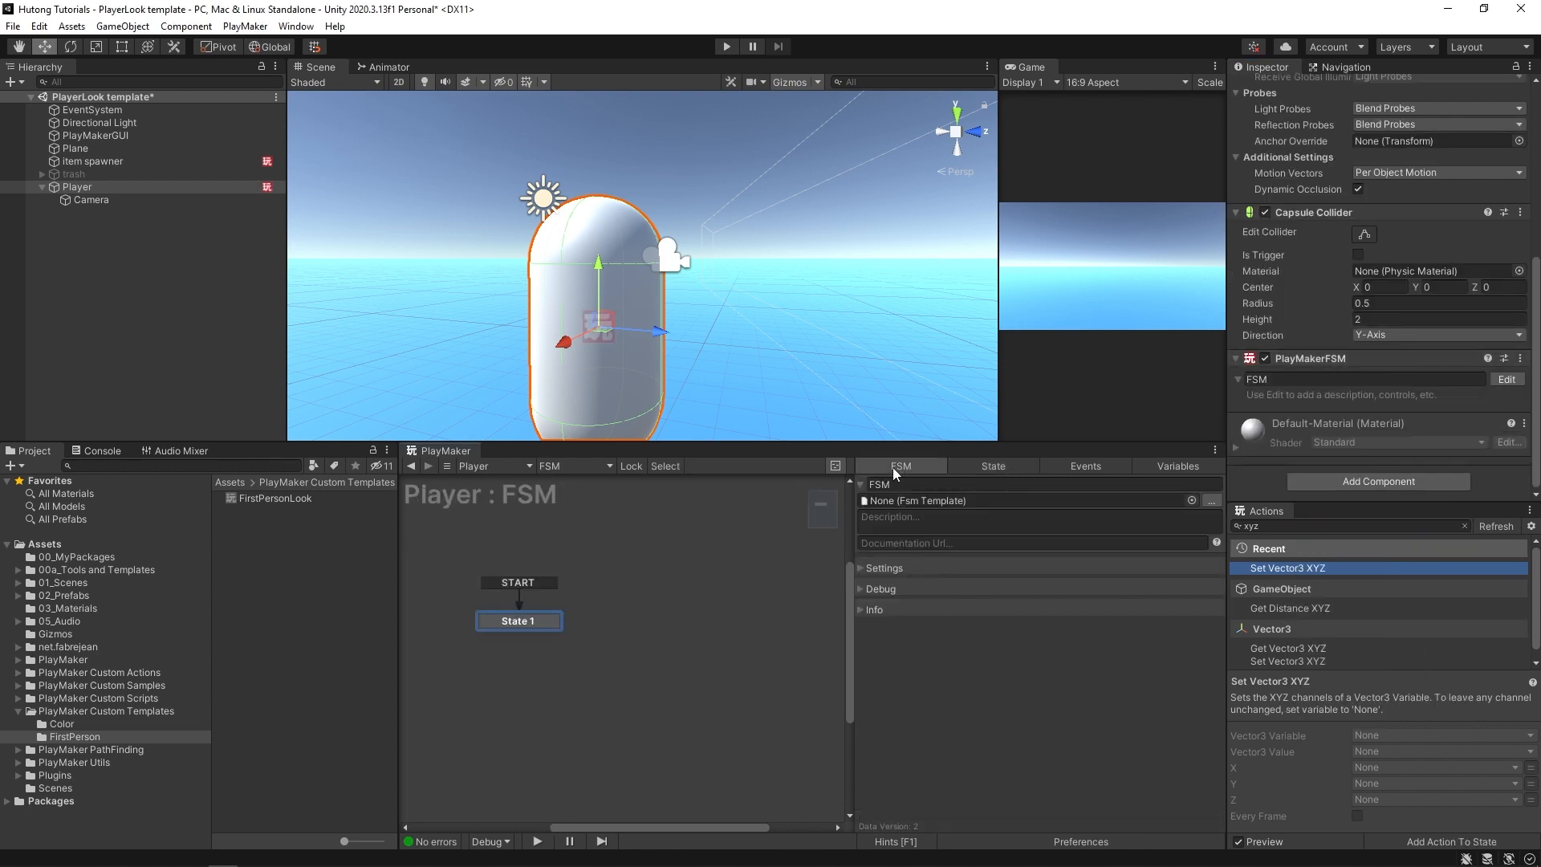
left_click(1211, 501)
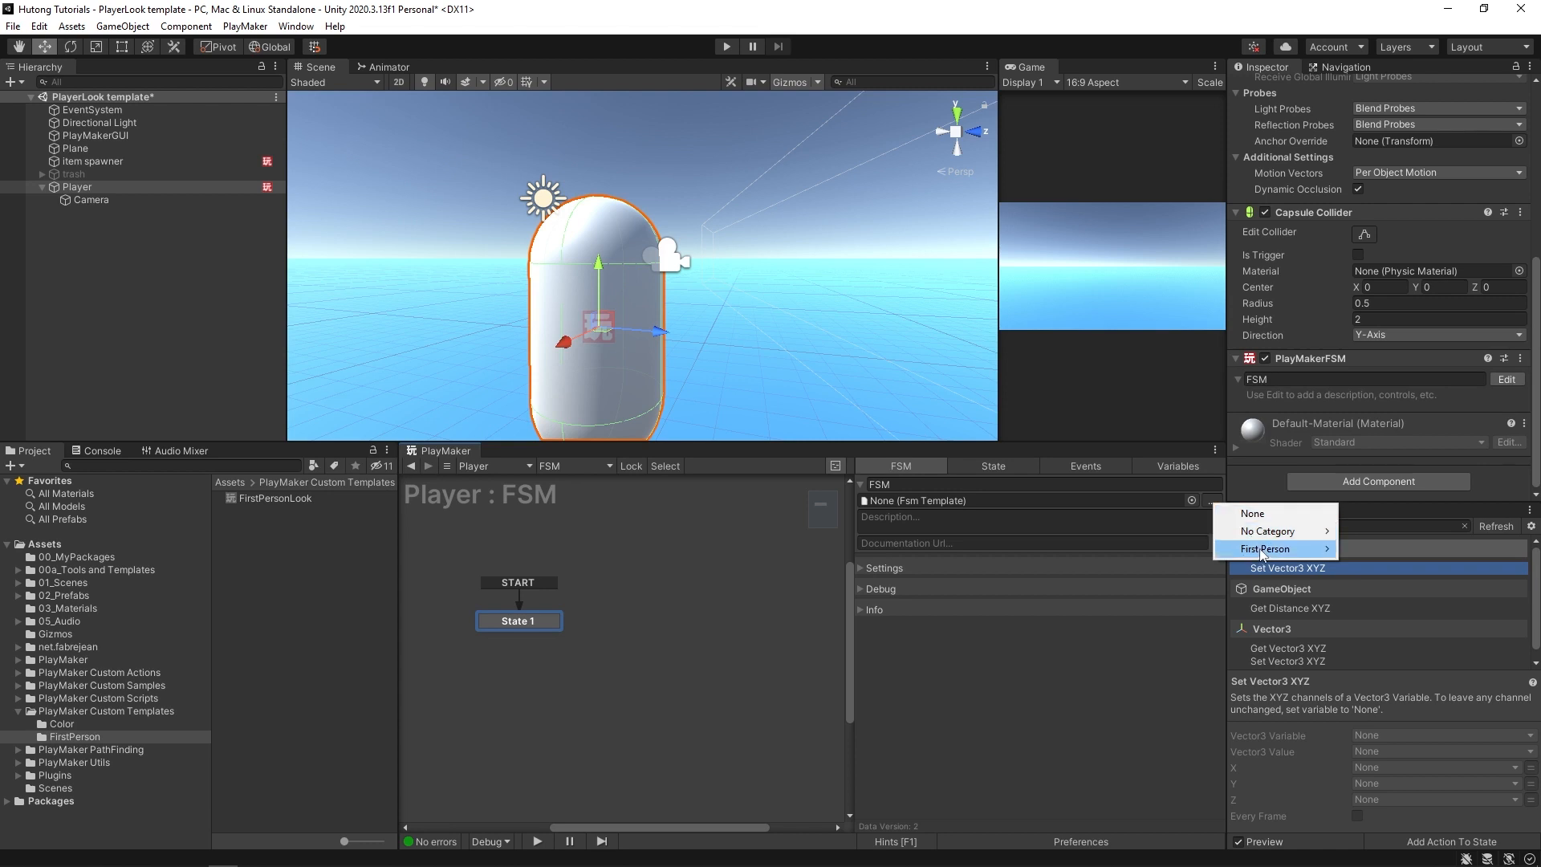
left_click(1267, 548)
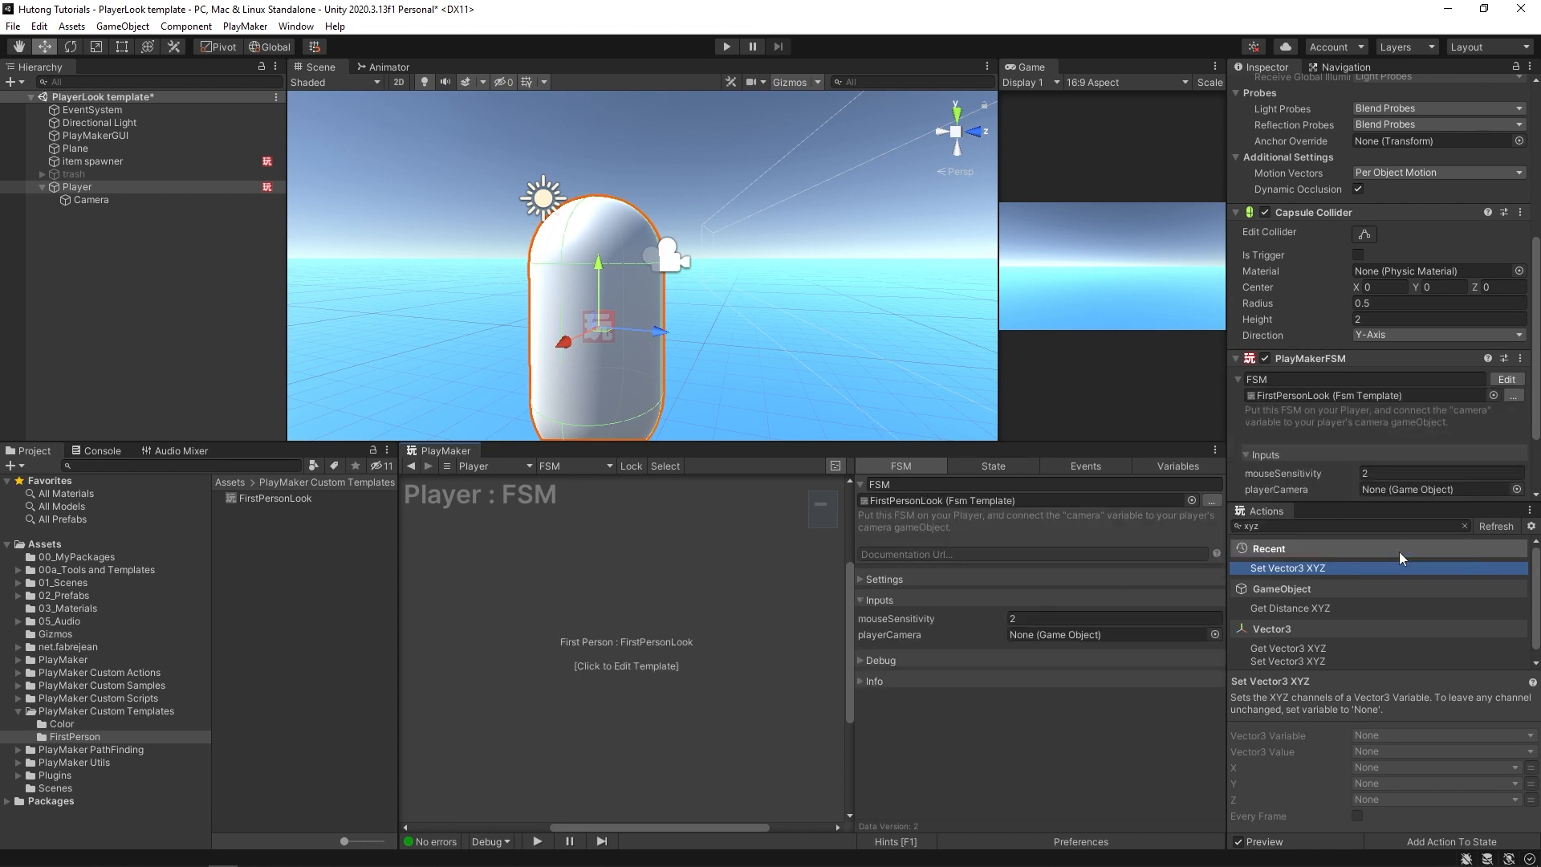
mouse_move(1379, 395)
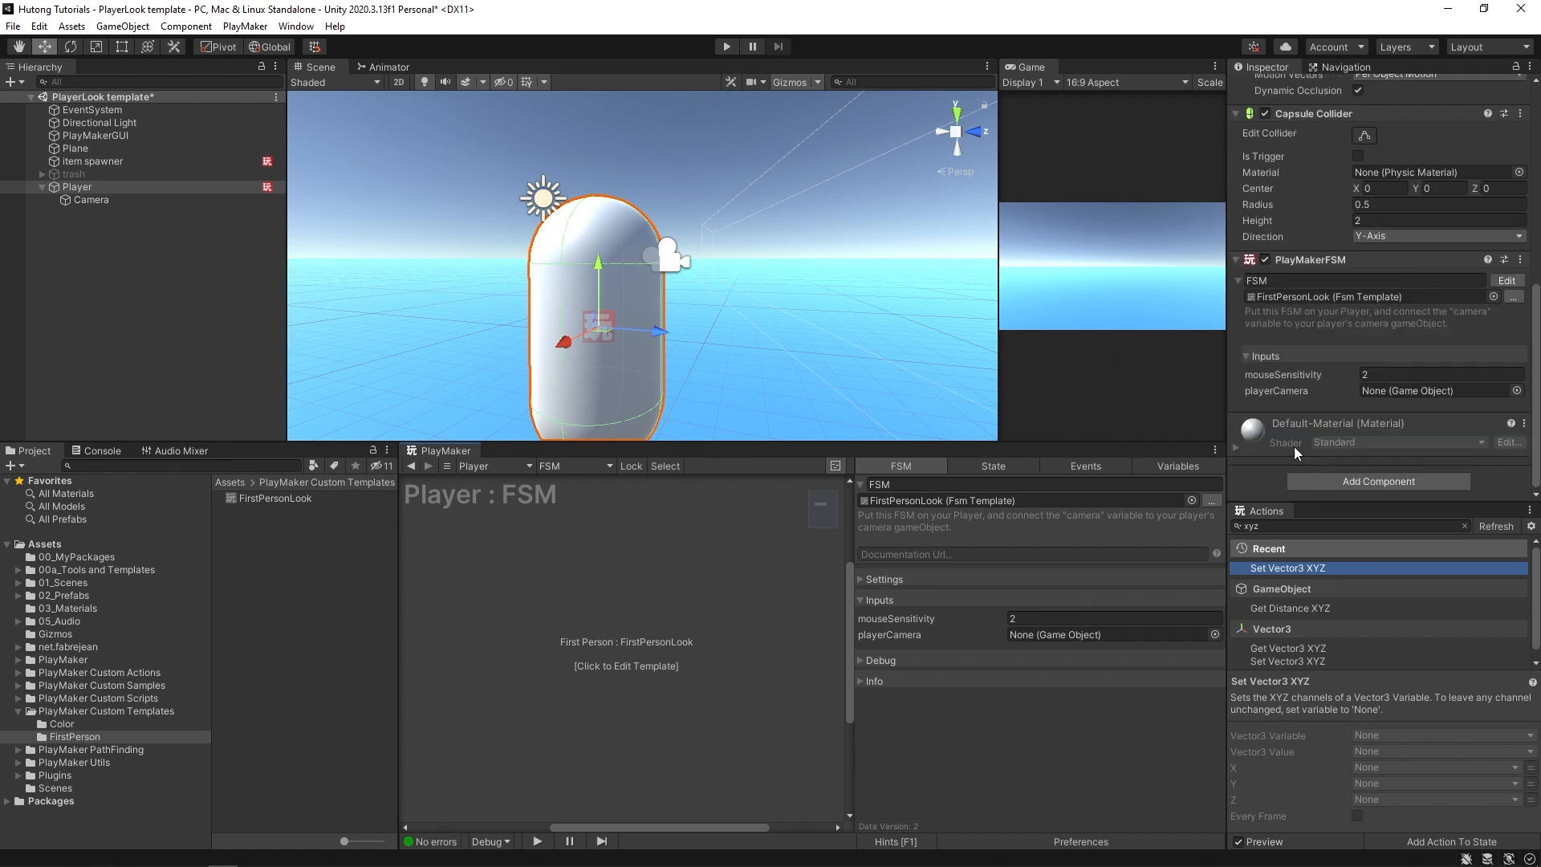
mouse_move(1344, 381)
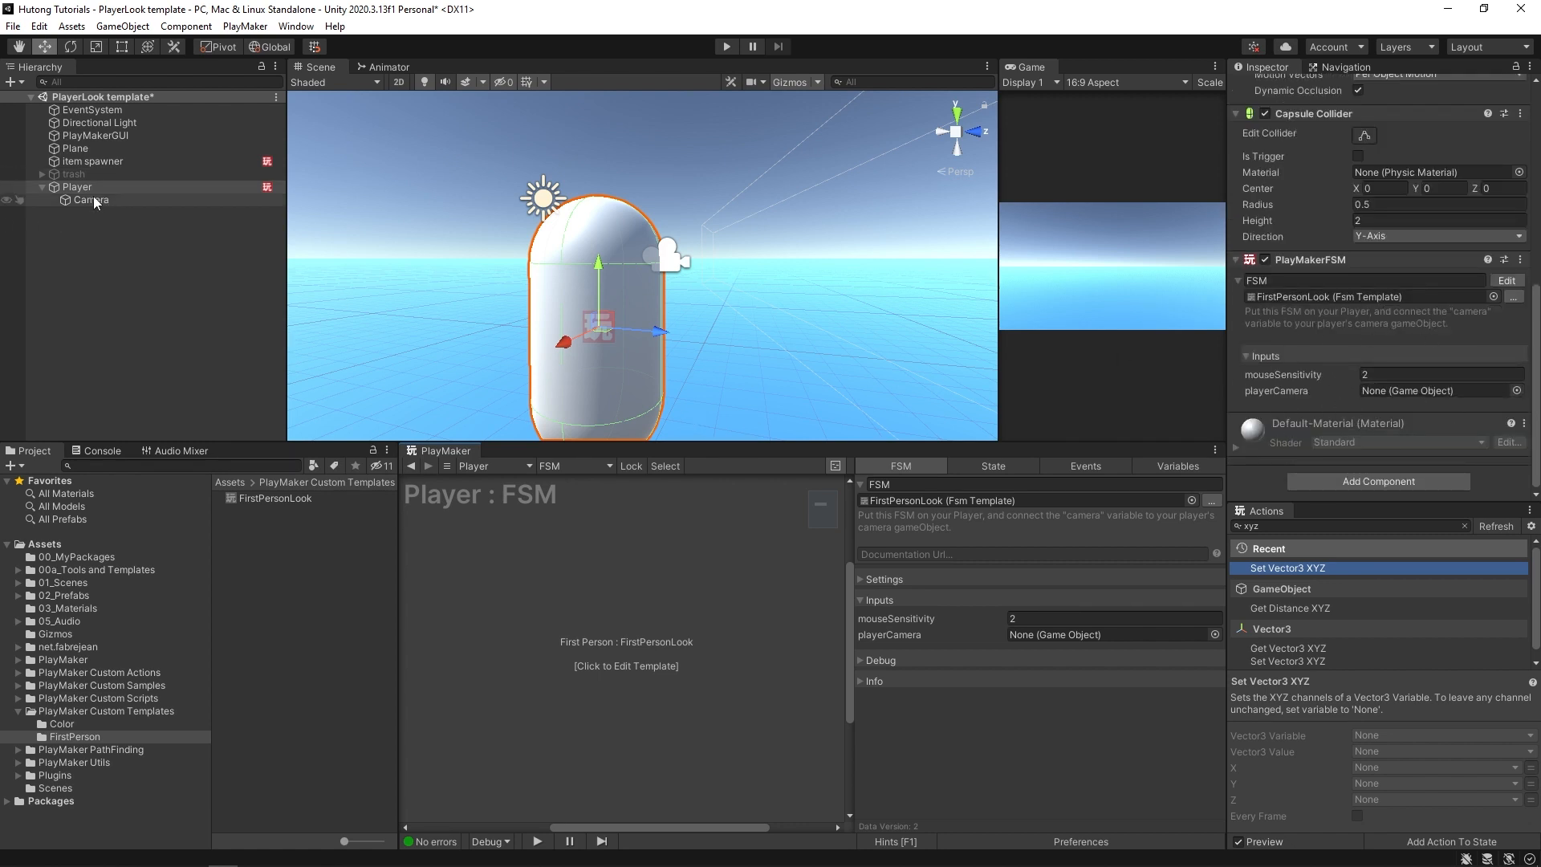
- Assign the Camera as the playerCamera input and enter Play mode
left_click(1435, 390)
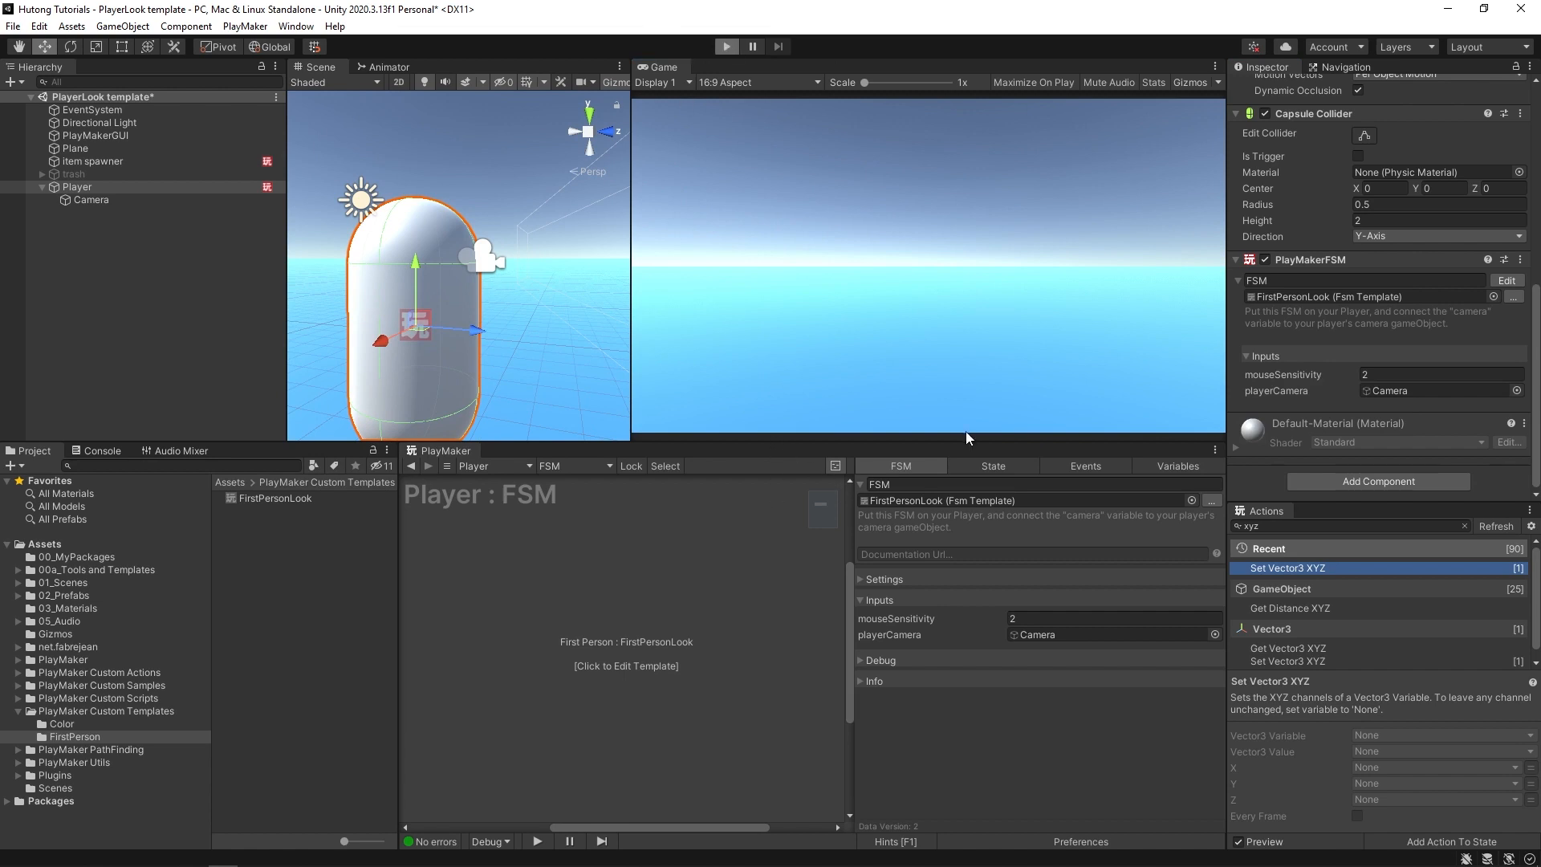
left_click(726, 46)
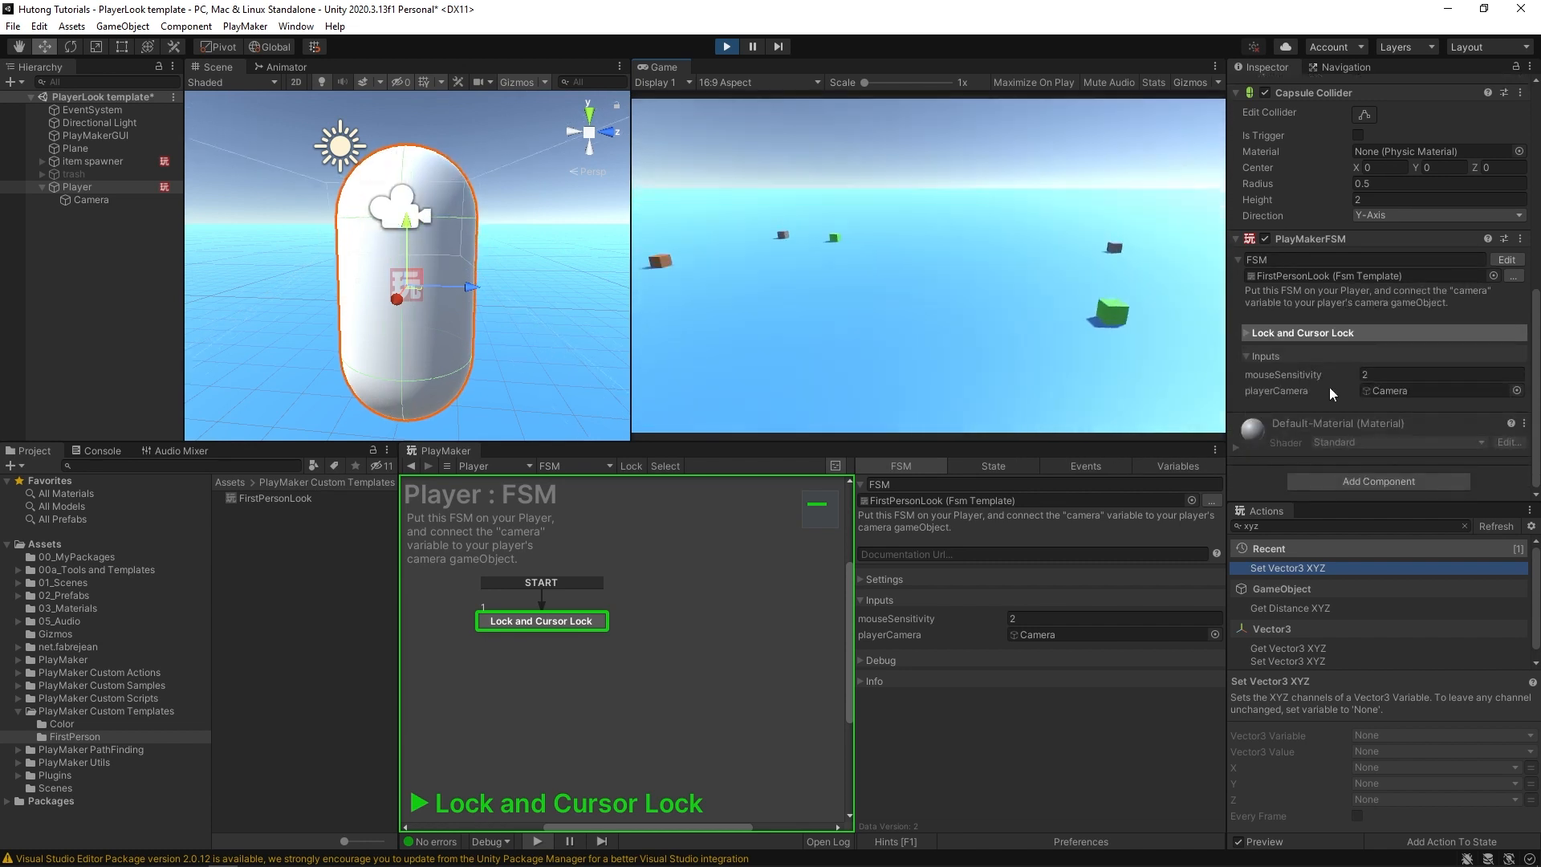
- Try mouseSensitivity at 0.5 and 15 while playing, then reset it to 2
left_click(1440, 375)
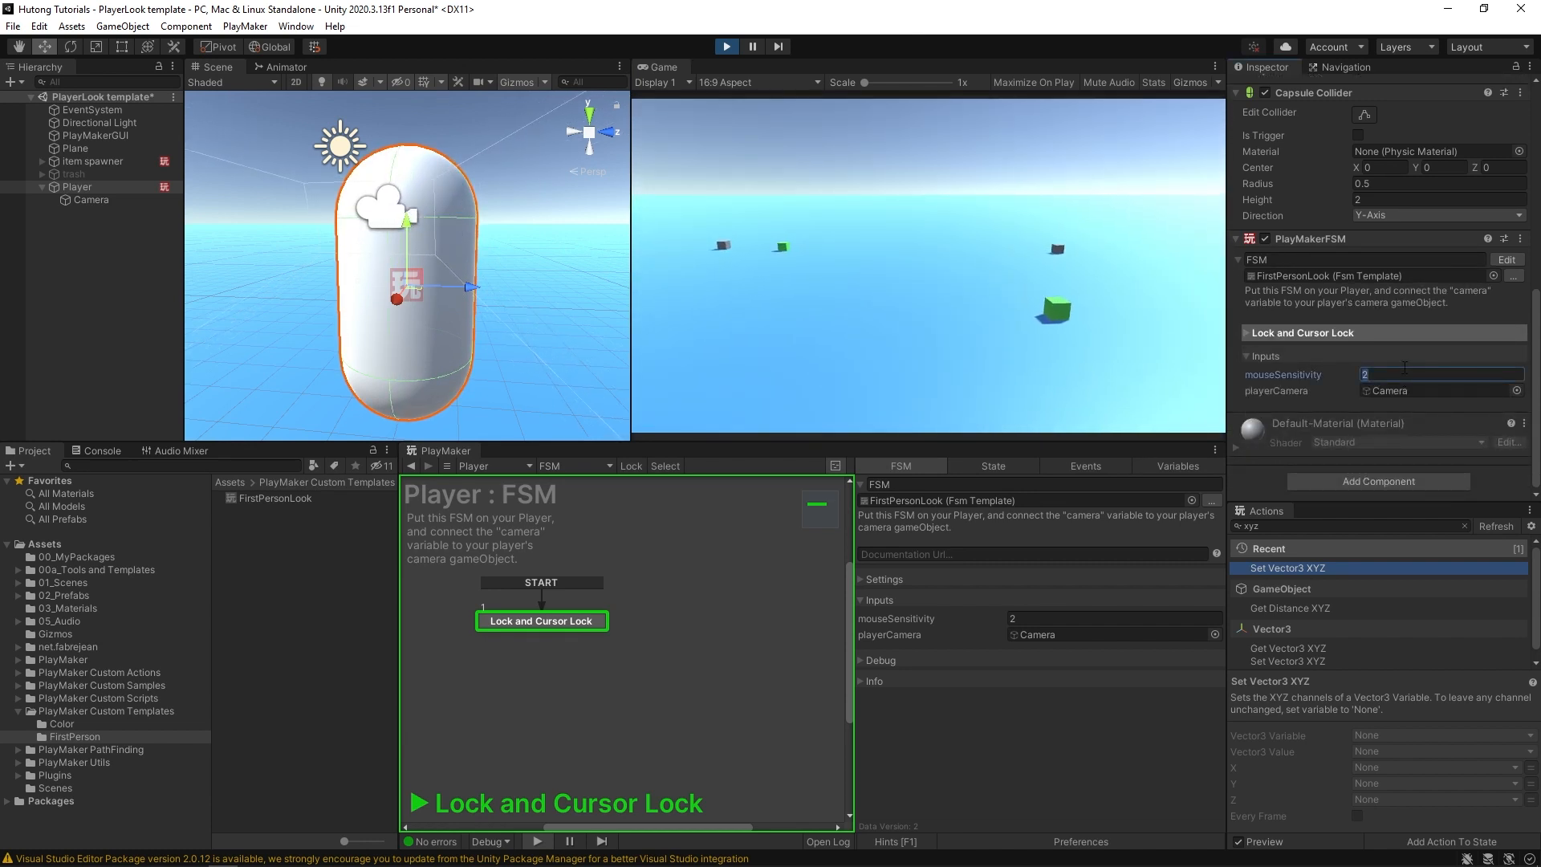
type("0.5")
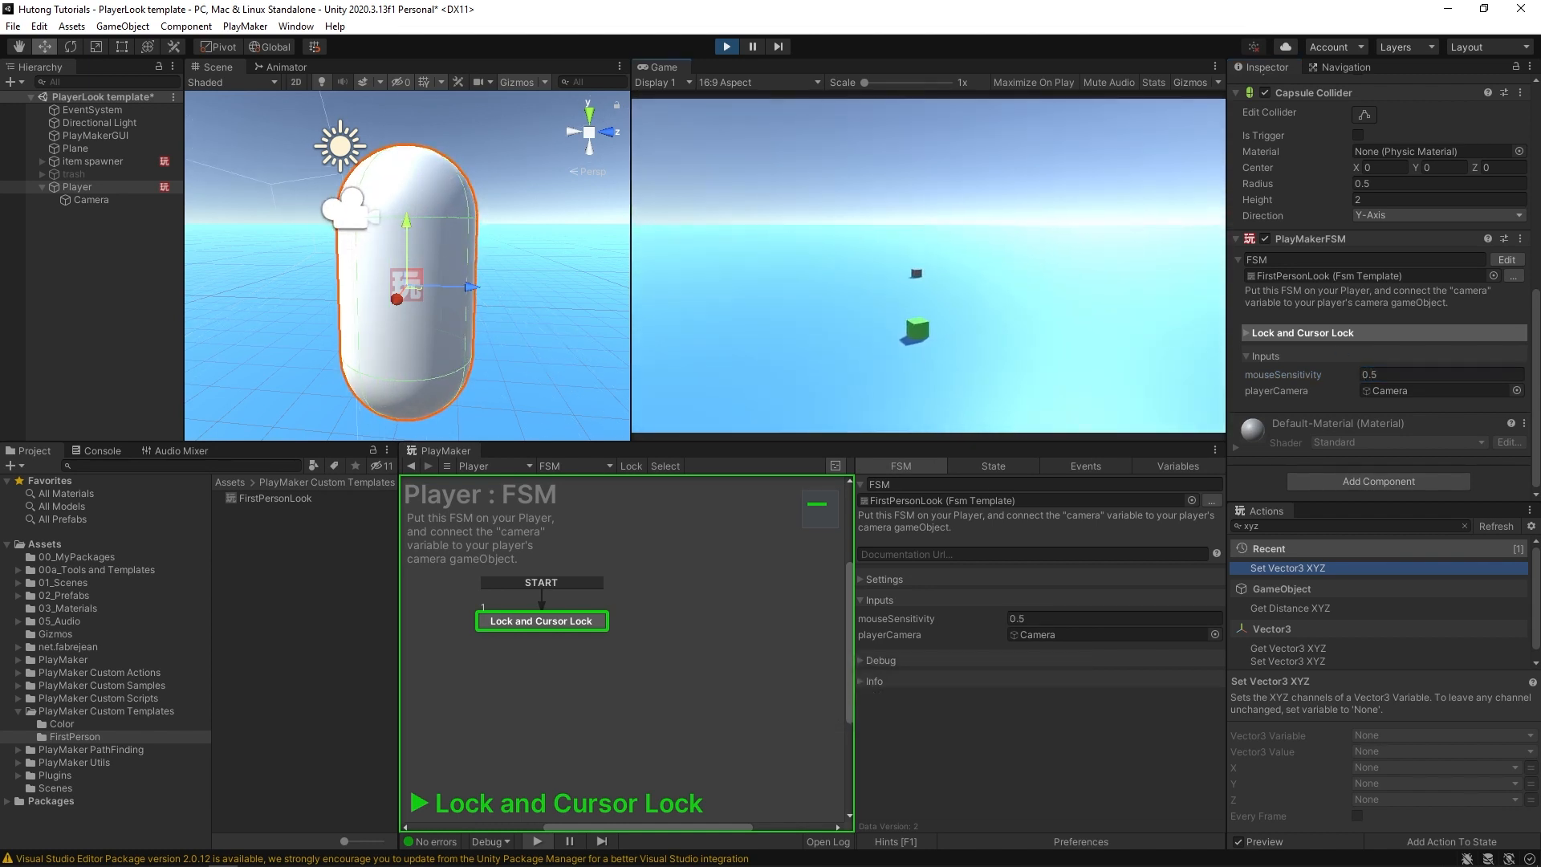
left_click(1440, 375)
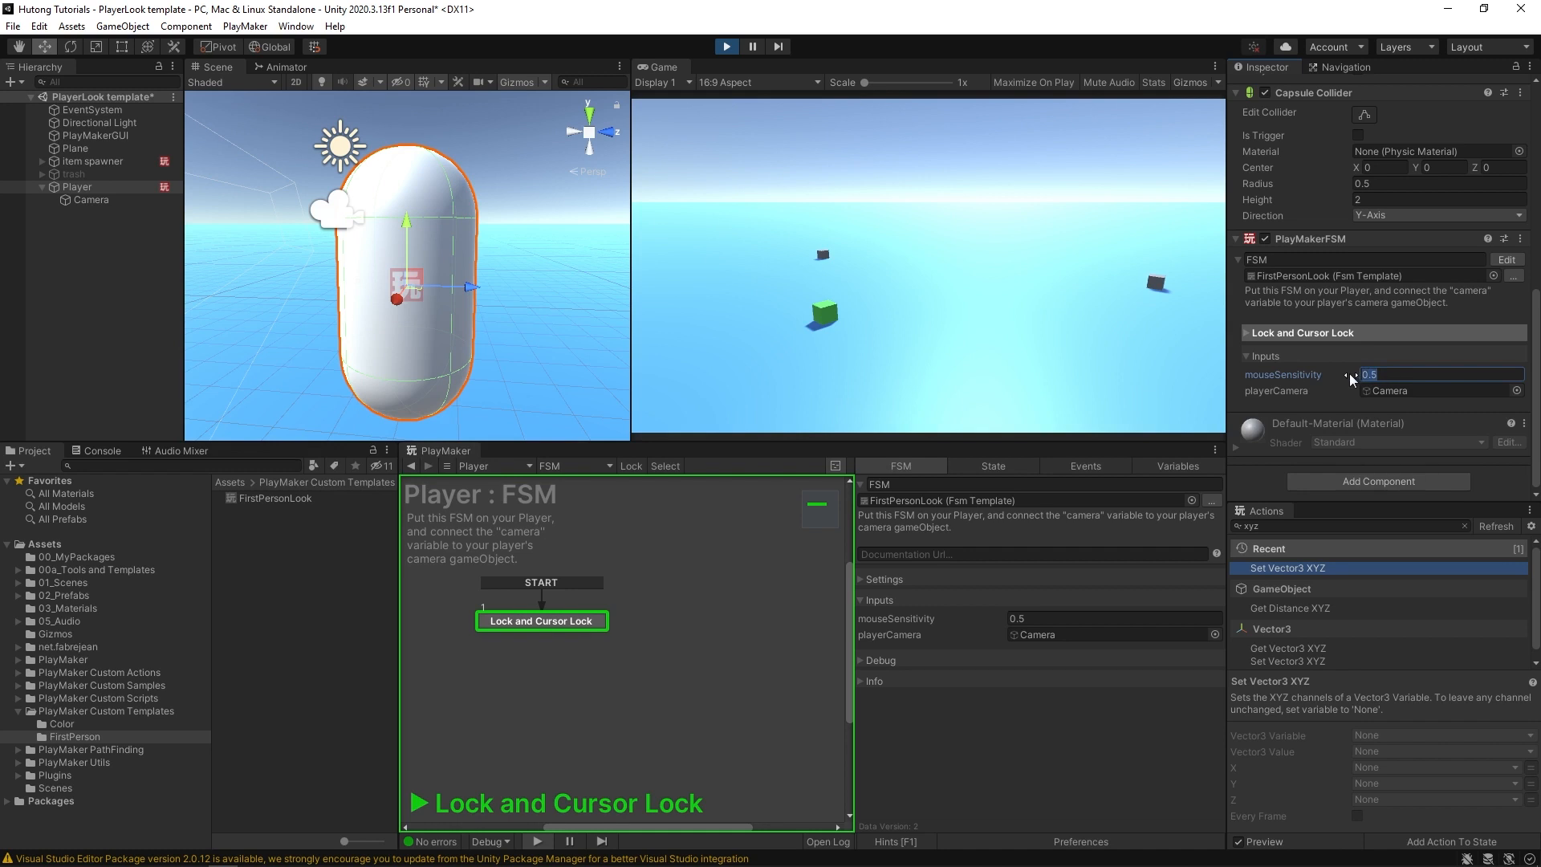
type("15")
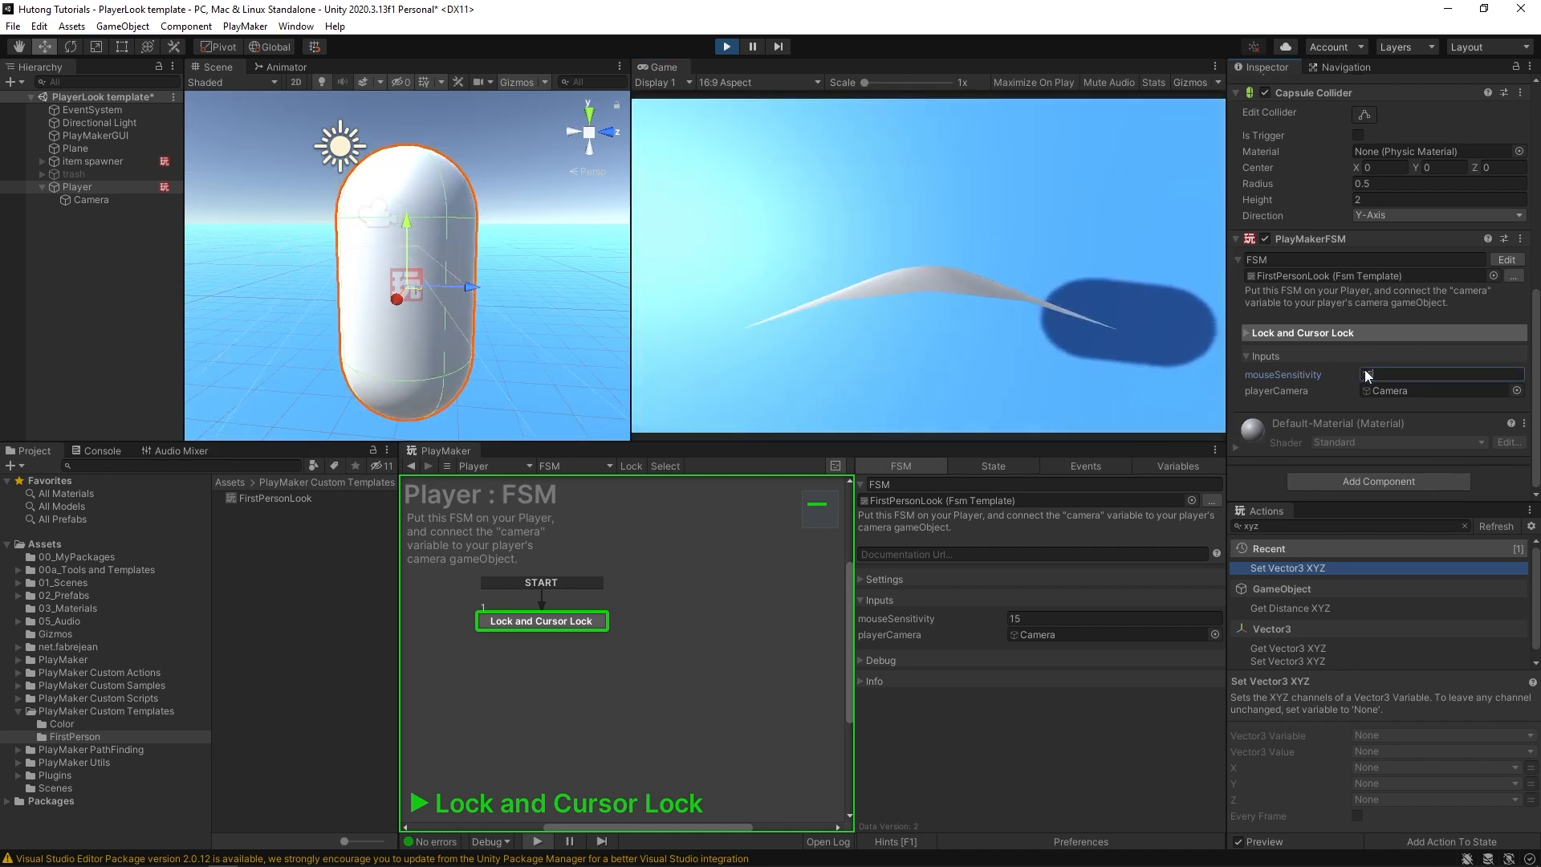
type("2")
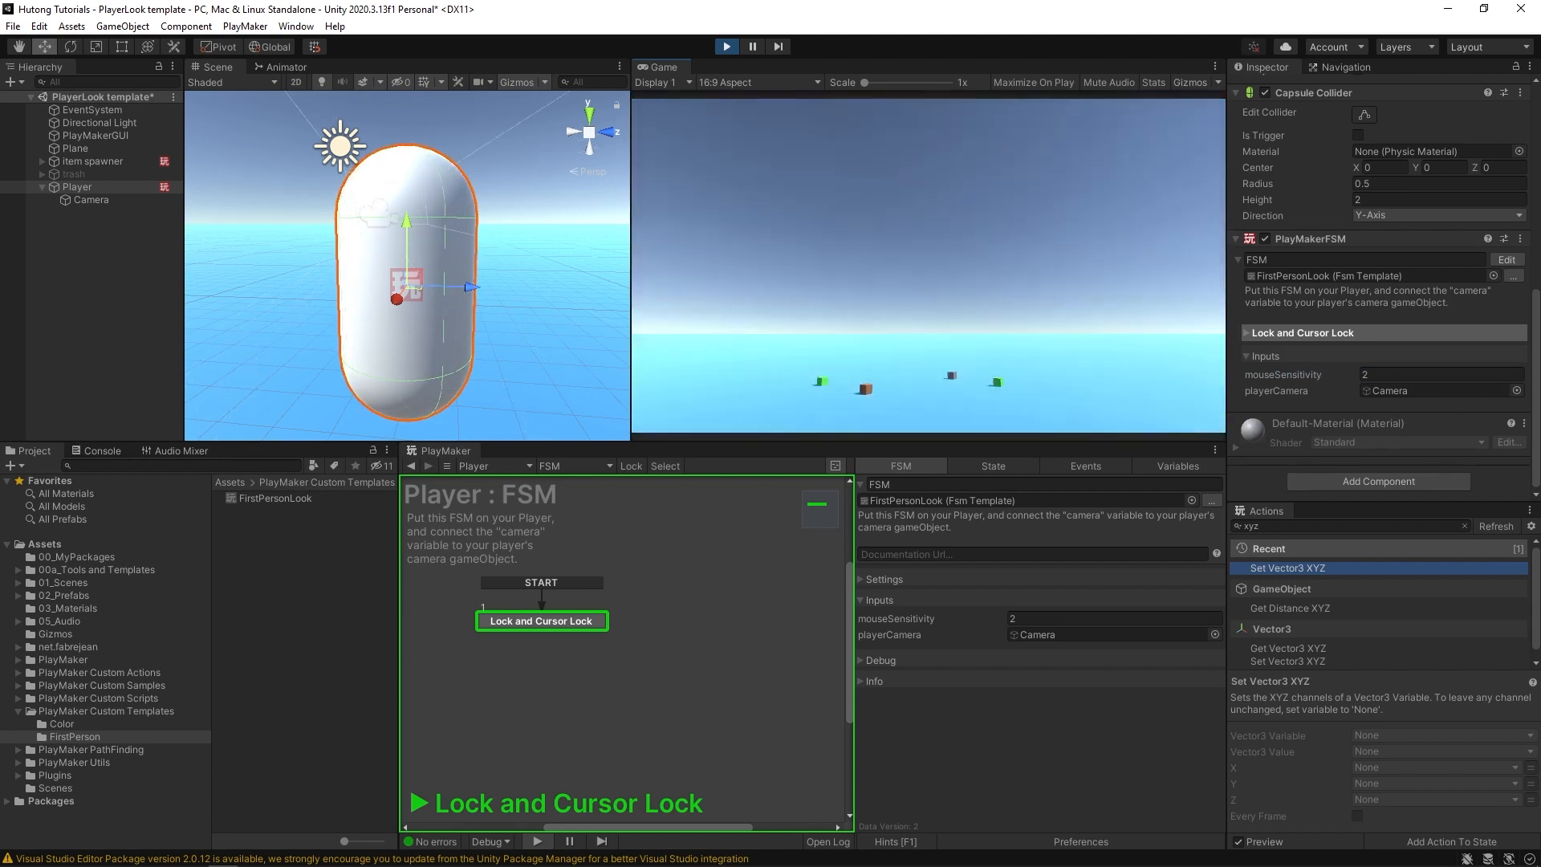